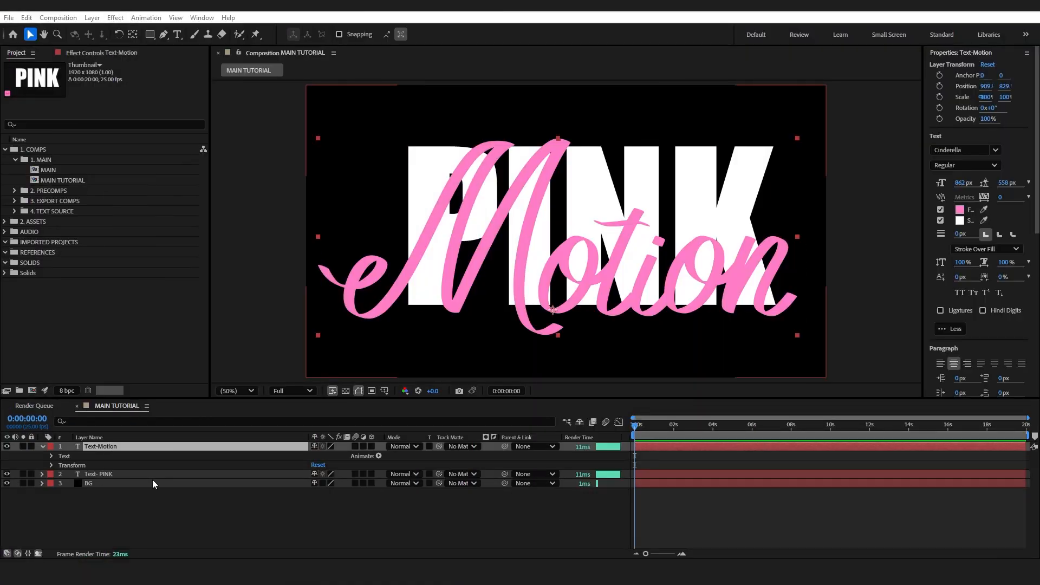
pyautogui.moveTo(413, 526)
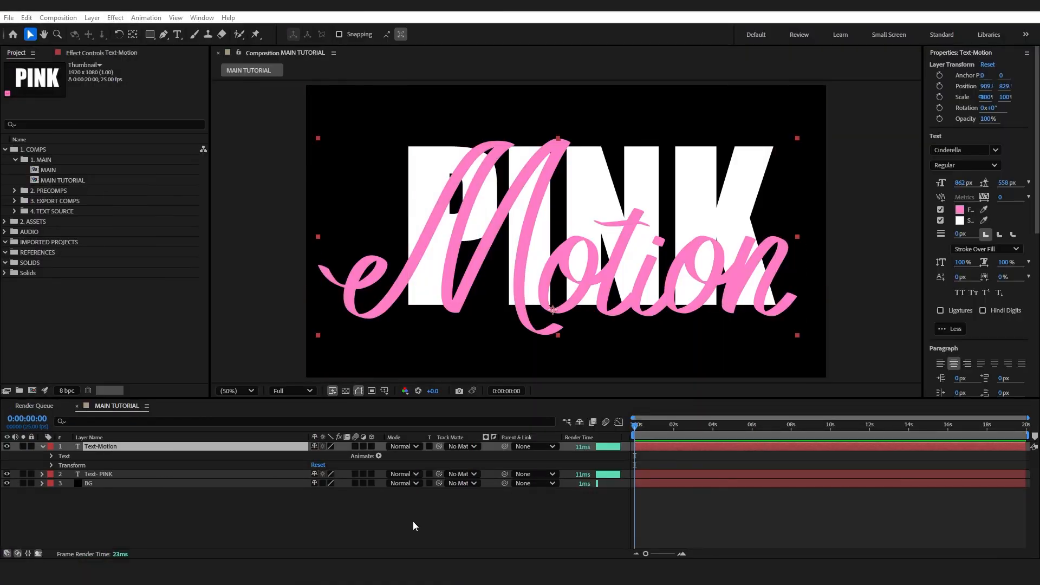
pyautogui.moveTo(404, 522)
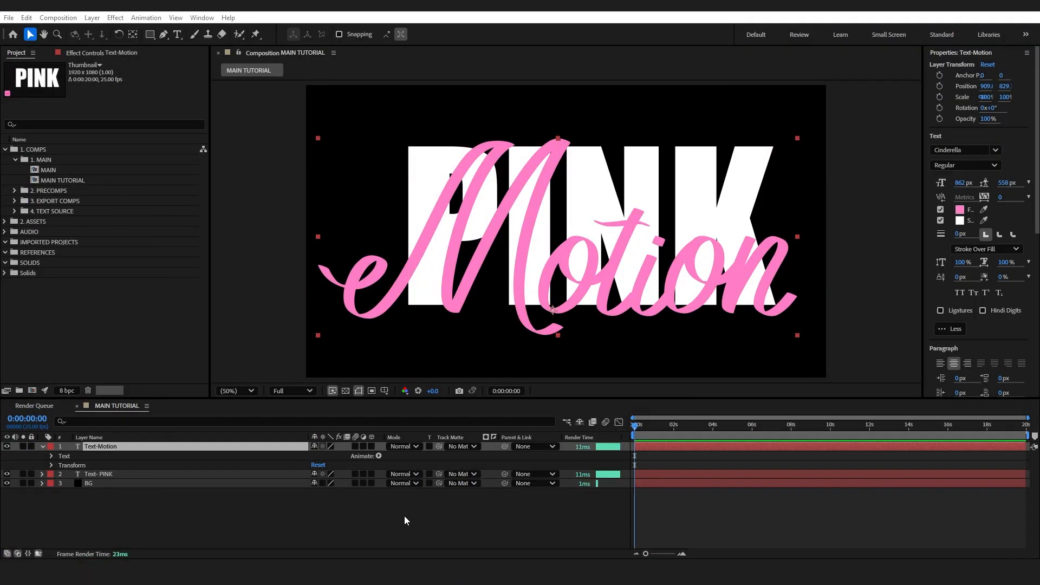
# Select the Text-Motion script layer with the Pen tool and show the viewer's magnification levels
pyautogui.click(99, 474)
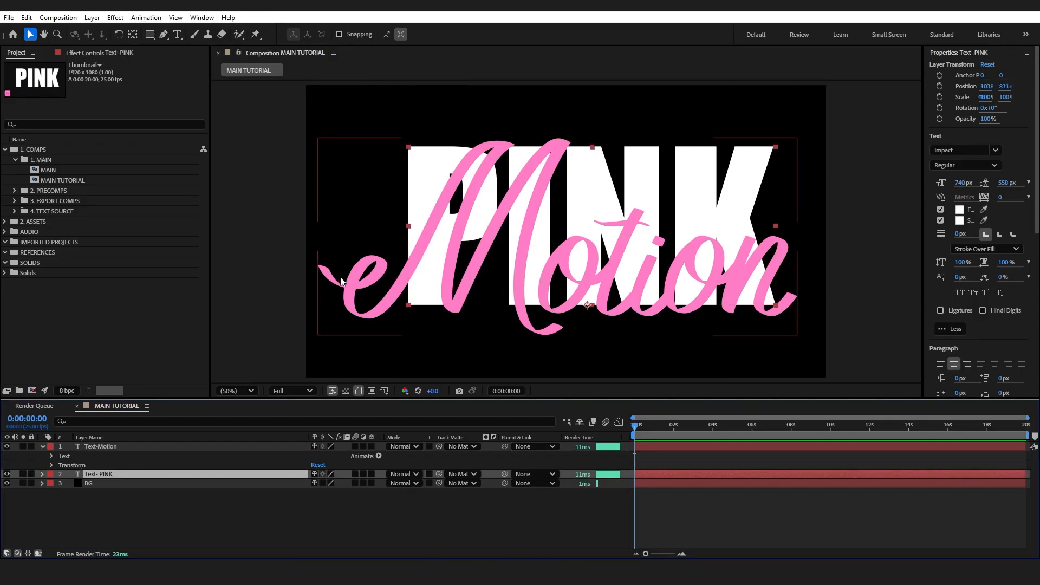
pyautogui.moveTo(454, 327)
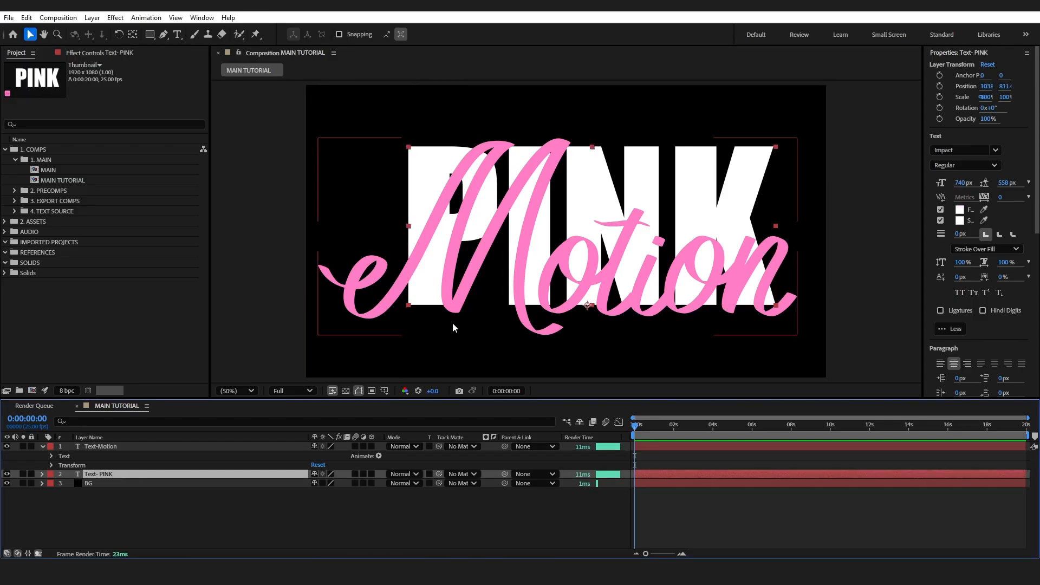
pyautogui.click(100, 446)
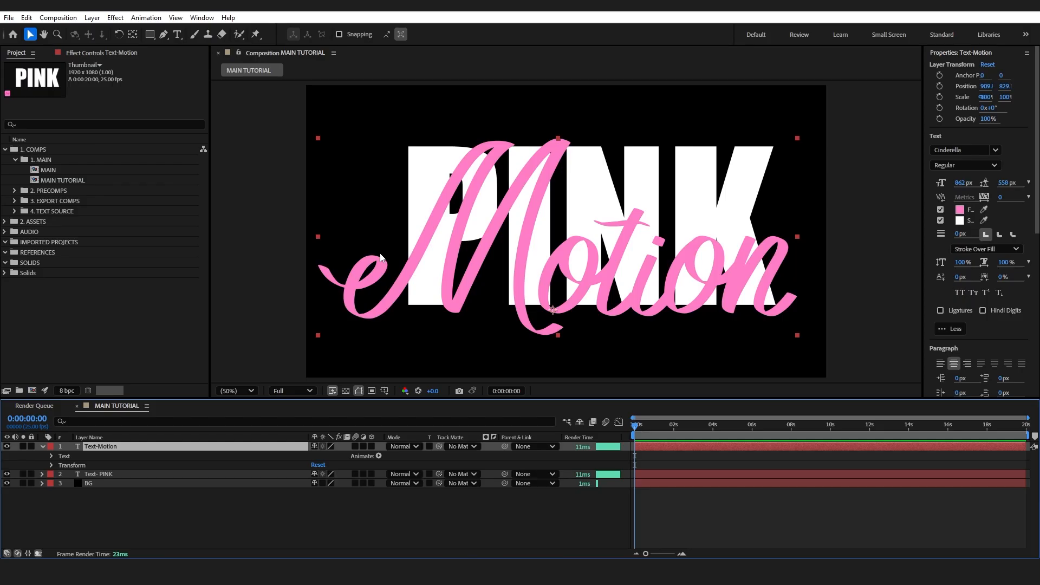
pyautogui.click(98, 474)
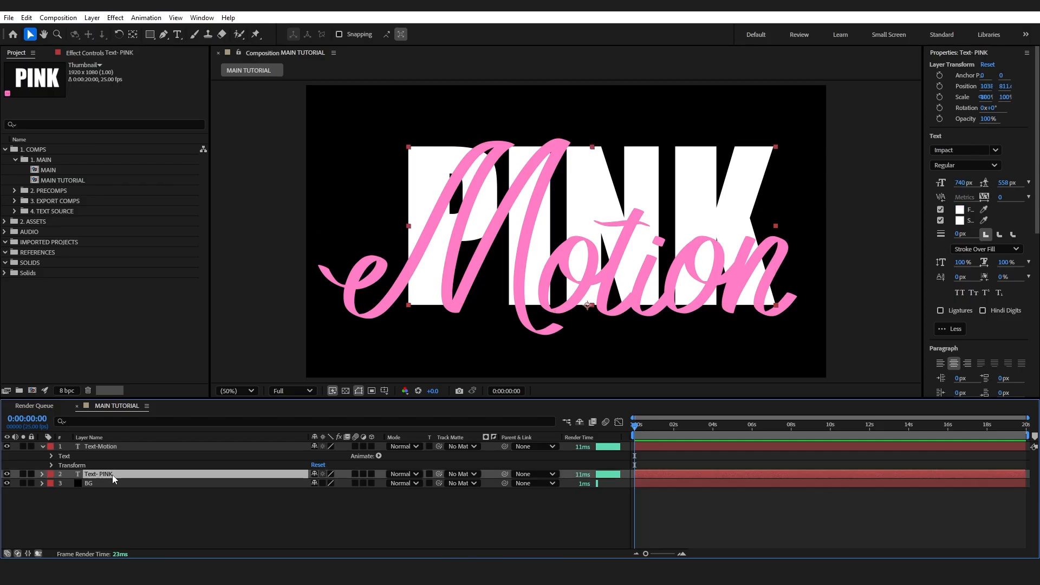
pyautogui.moveTo(946, 163)
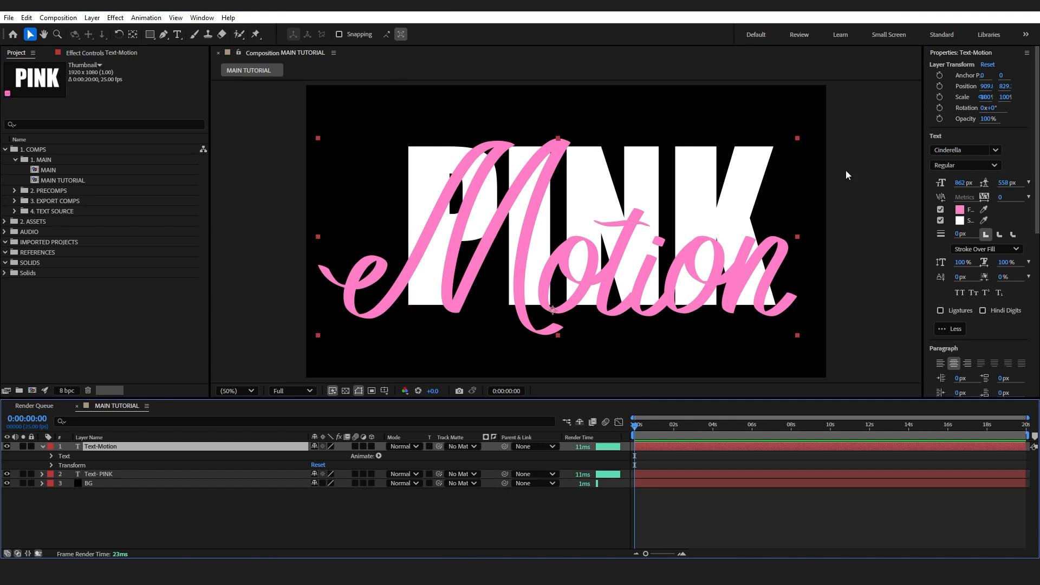
pyautogui.moveTo(454, 304)
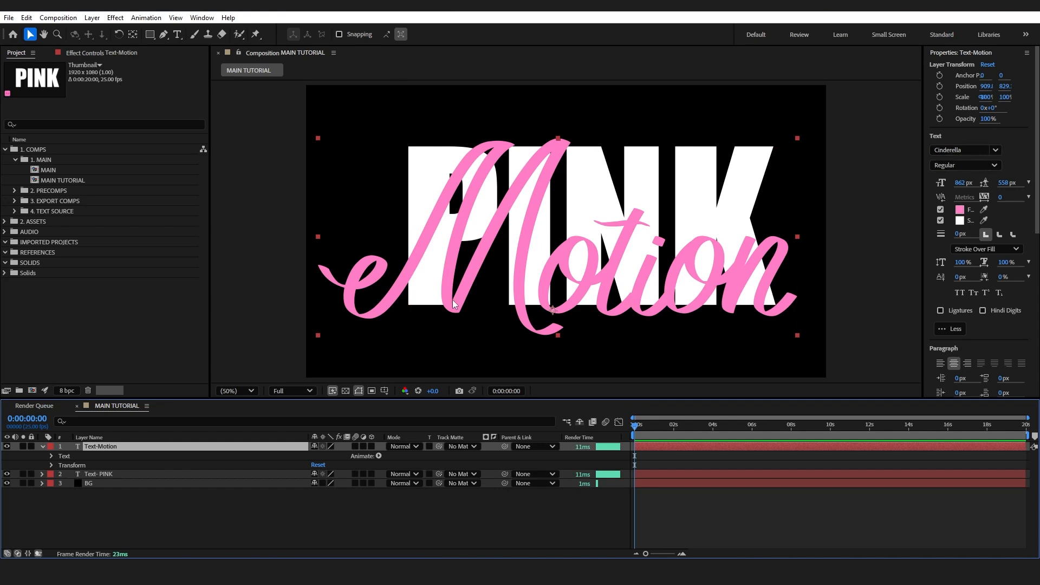
pyautogui.moveTo(601, 248)
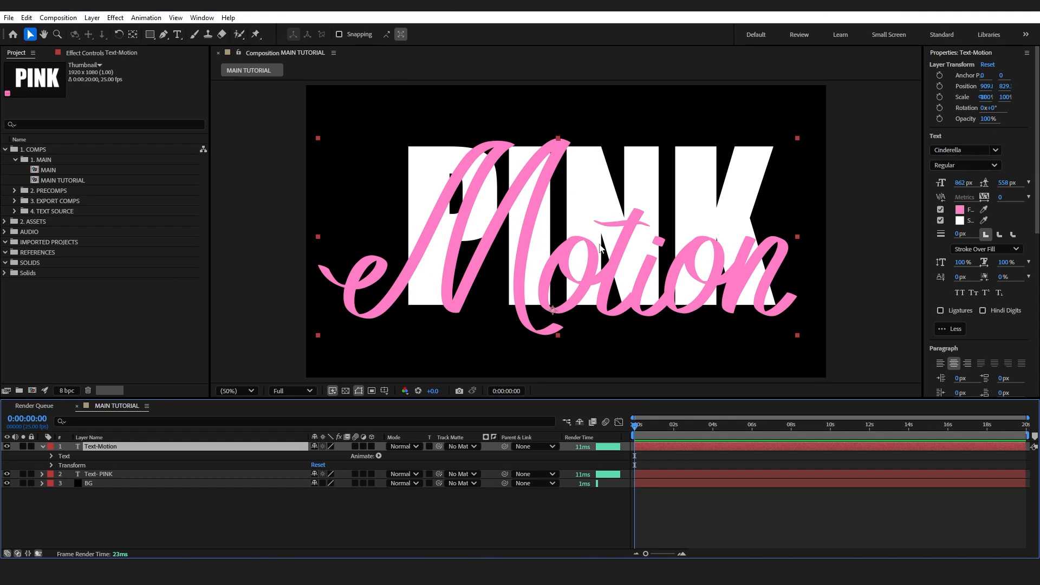
pyautogui.moveTo(971, 147)
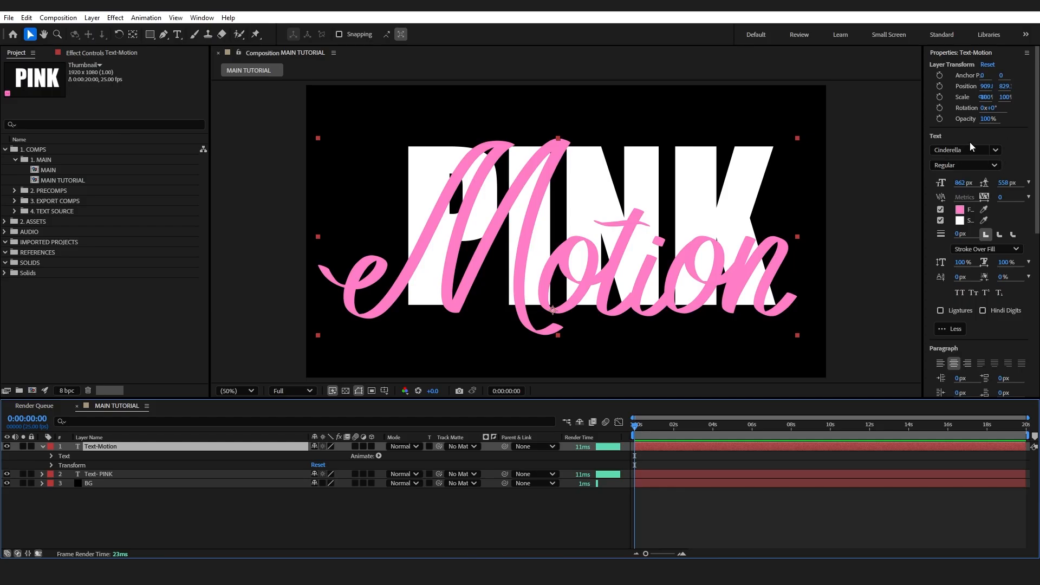
pyautogui.moveTo(458, 158)
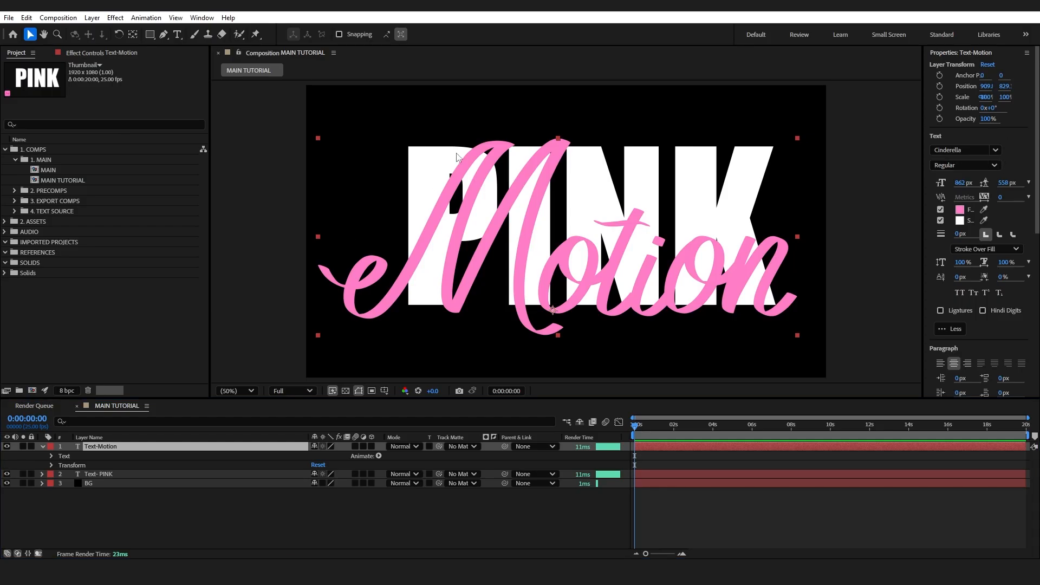
pyautogui.moveTo(552, 140)
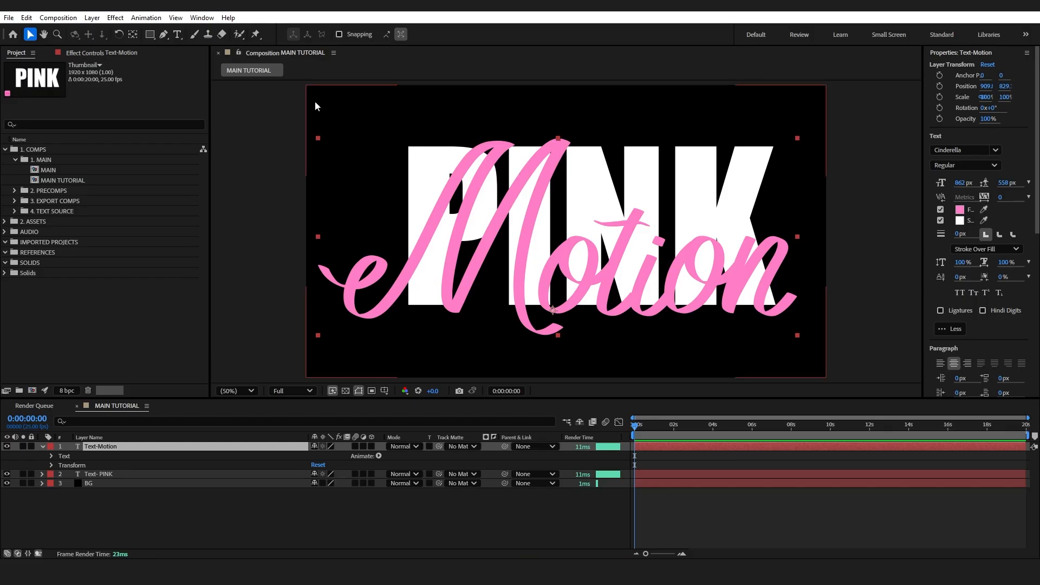
pyautogui.click(162, 34)
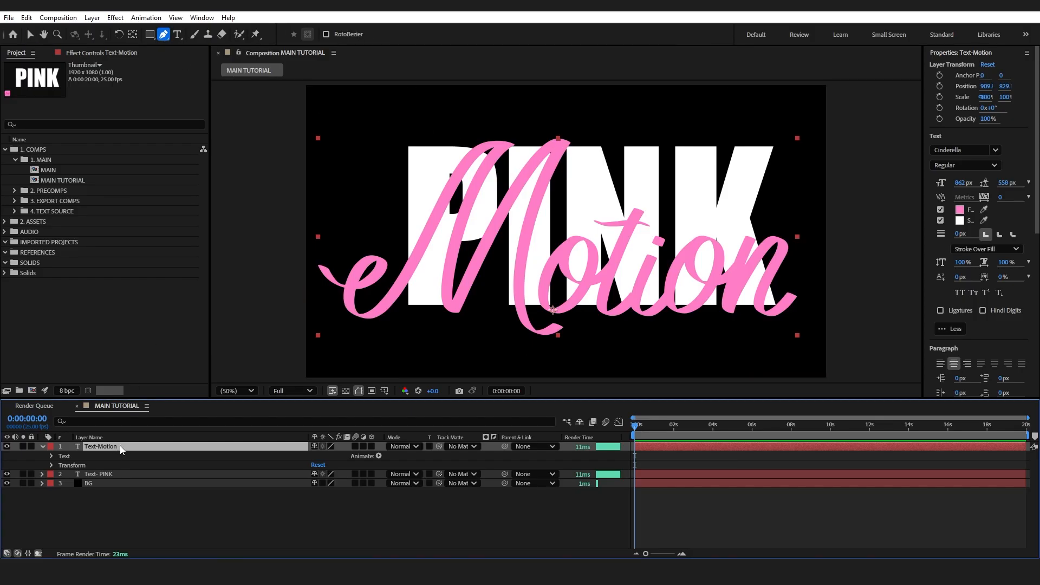
pyautogui.moveTo(351, 274)
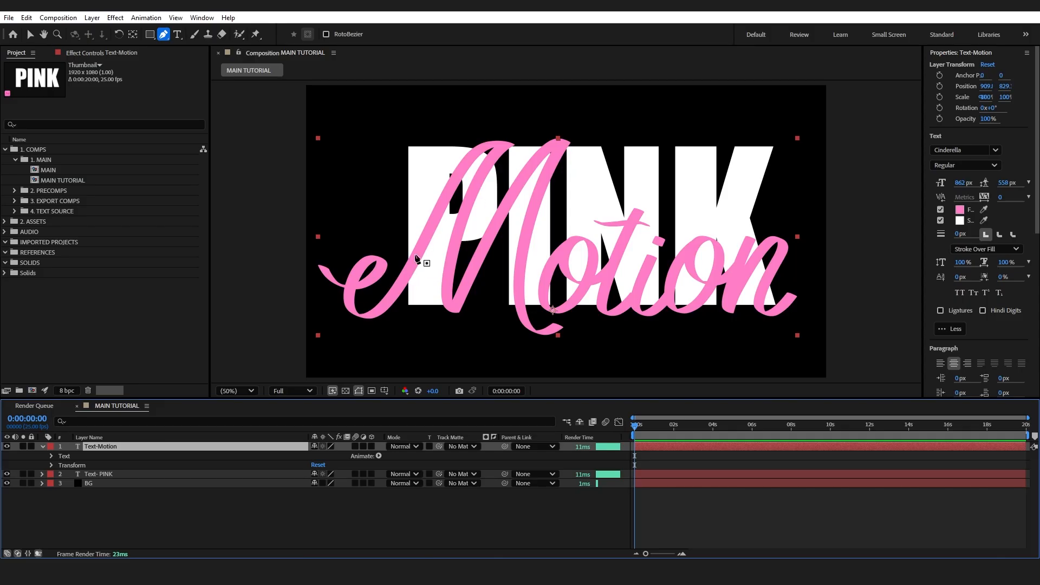
pyautogui.moveTo(412, 288)
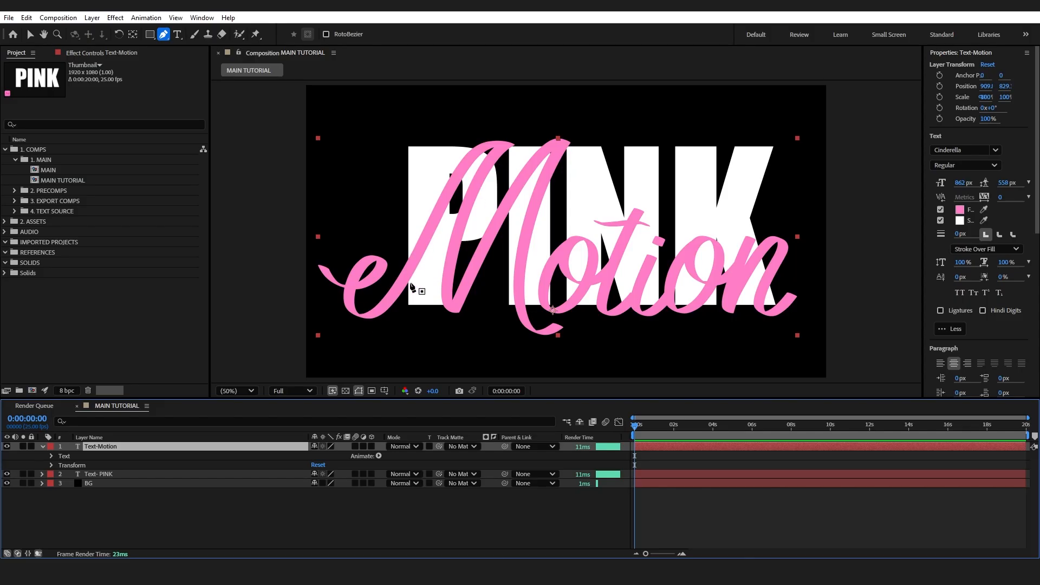
pyautogui.moveTo(453, 171)
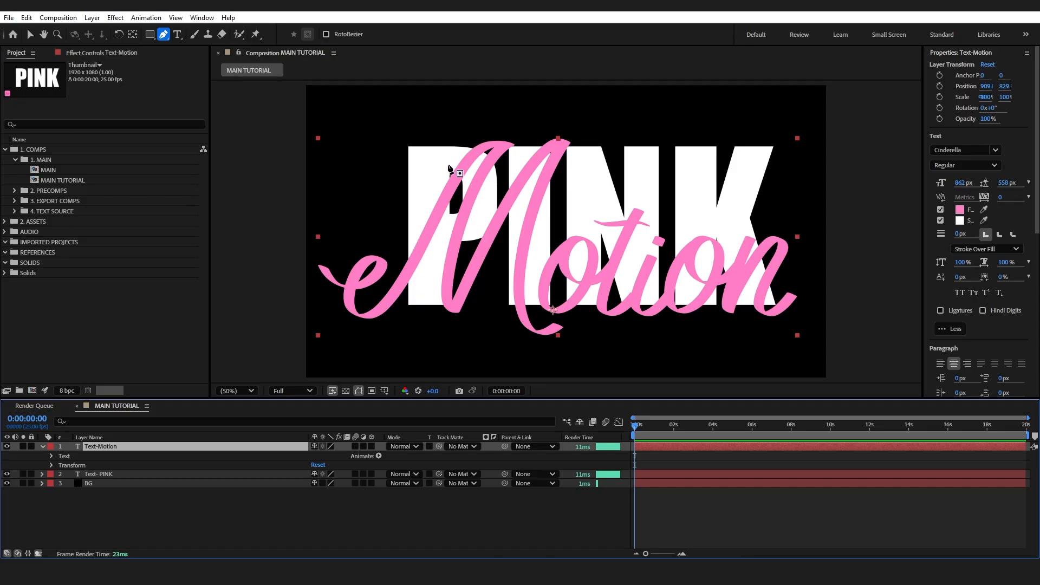
pyautogui.moveTo(448, 172)
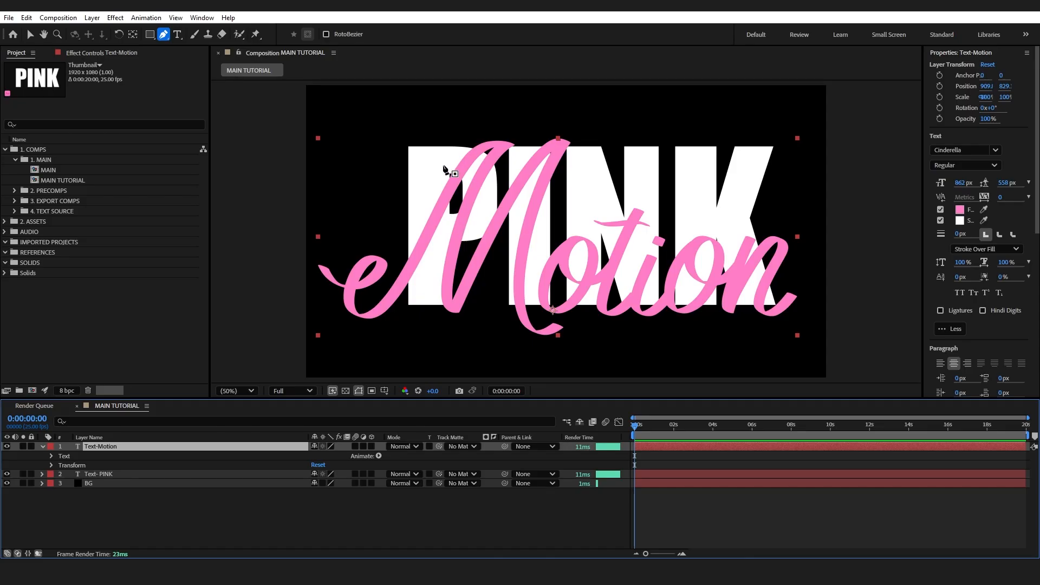
pyautogui.moveTo(347, 288)
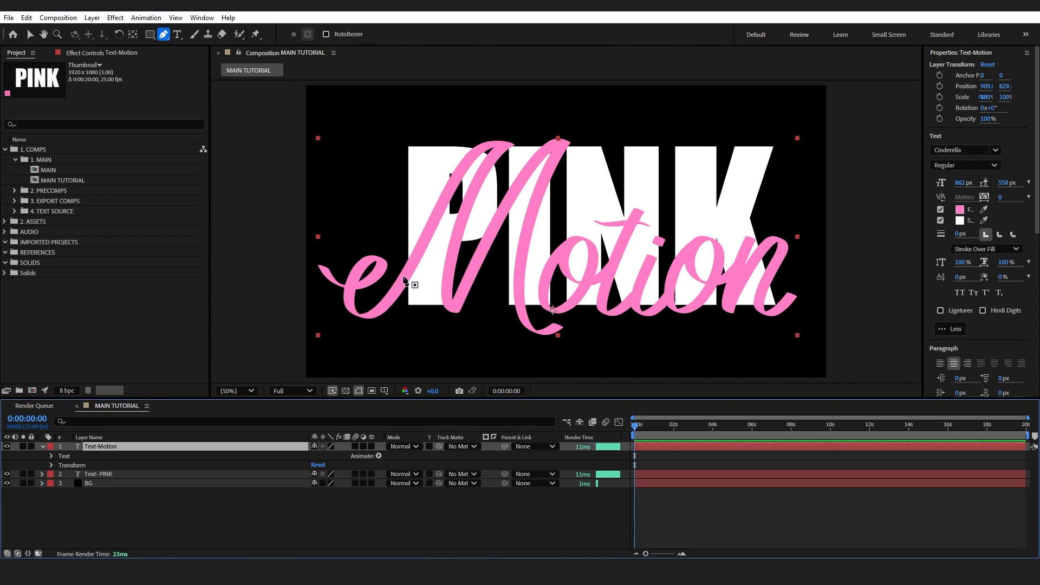
pyautogui.moveTo(460, 187)
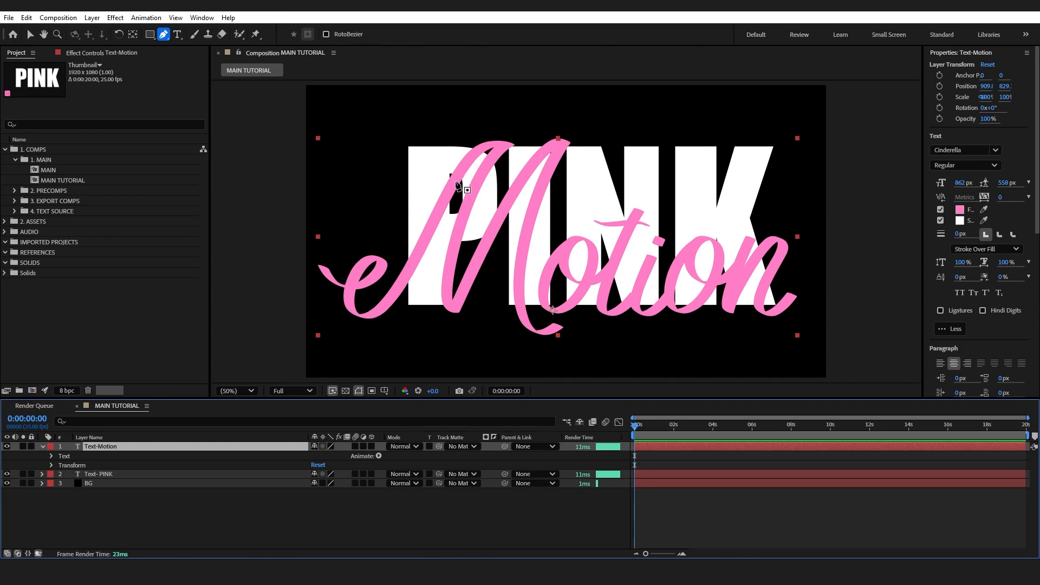
pyautogui.moveTo(488, 178)
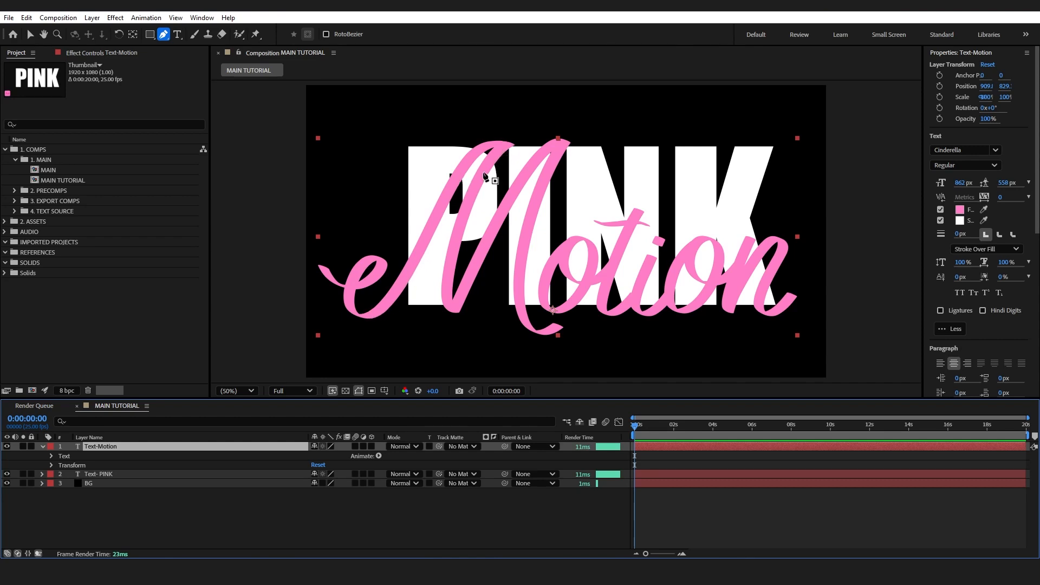
pyautogui.moveTo(541, 179)
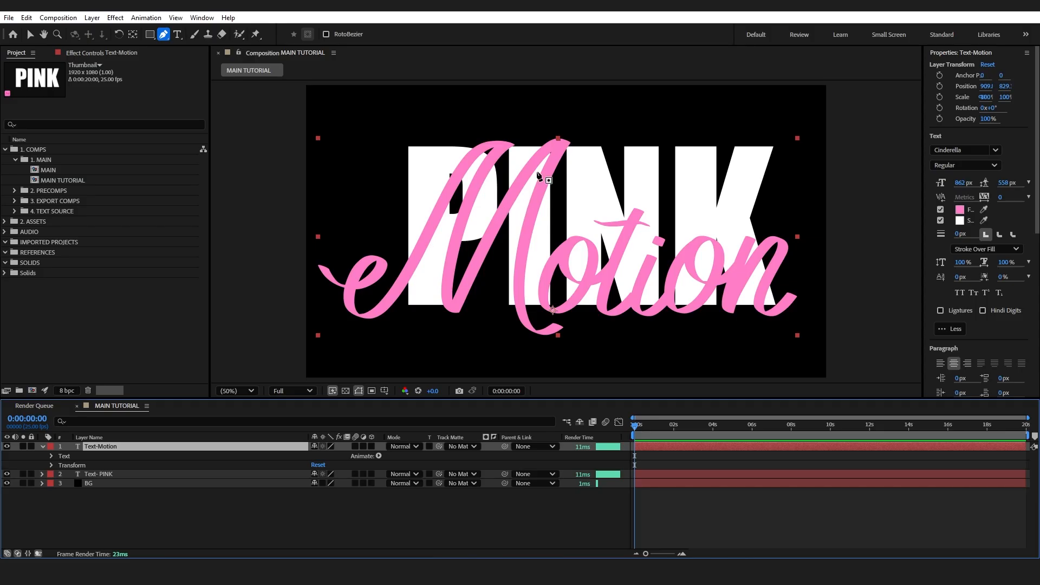
pyautogui.click(235, 392)
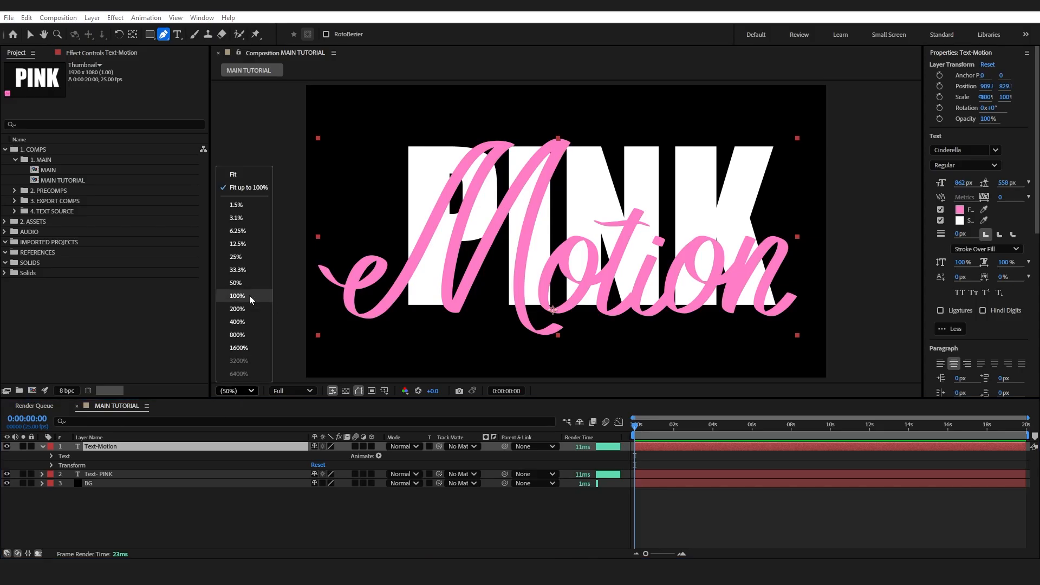
# View at 100% and set the new mask on Text-Motion to Subtract so it cuts the script
pyautogui.click(237, 295)
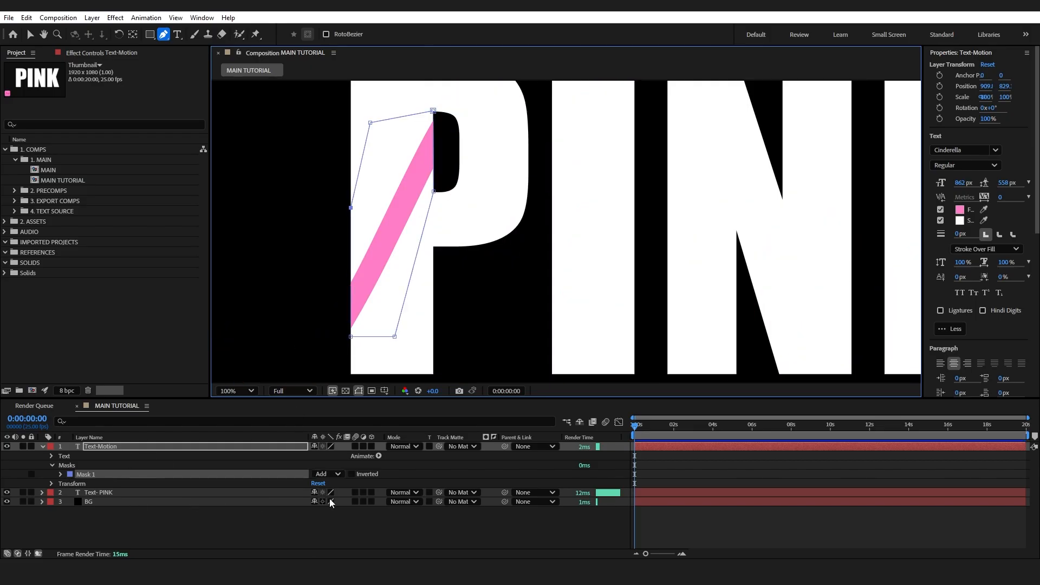
pyautogui.click(327, 474)
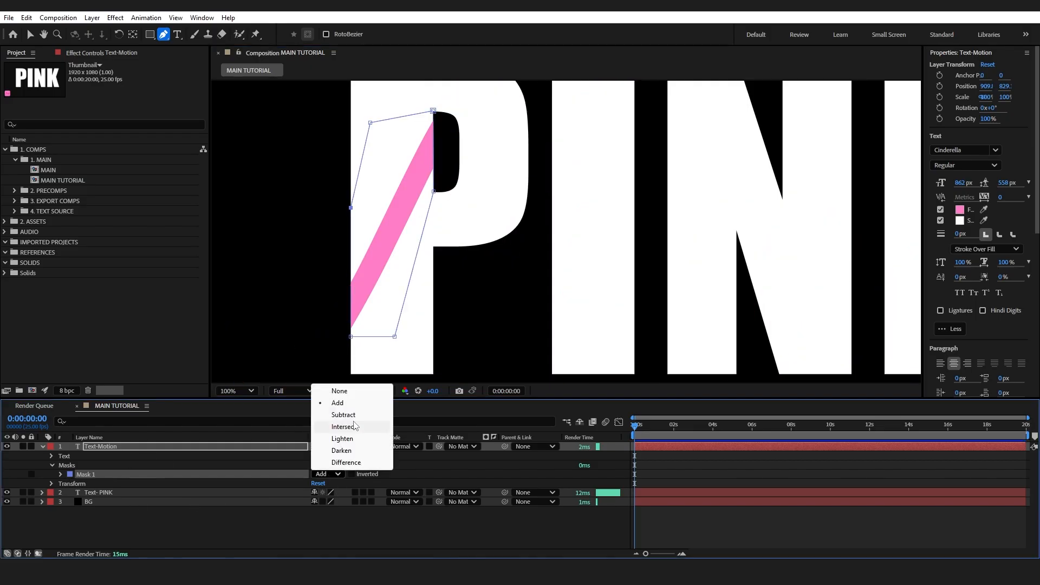
pyautogui.click(344, 415)
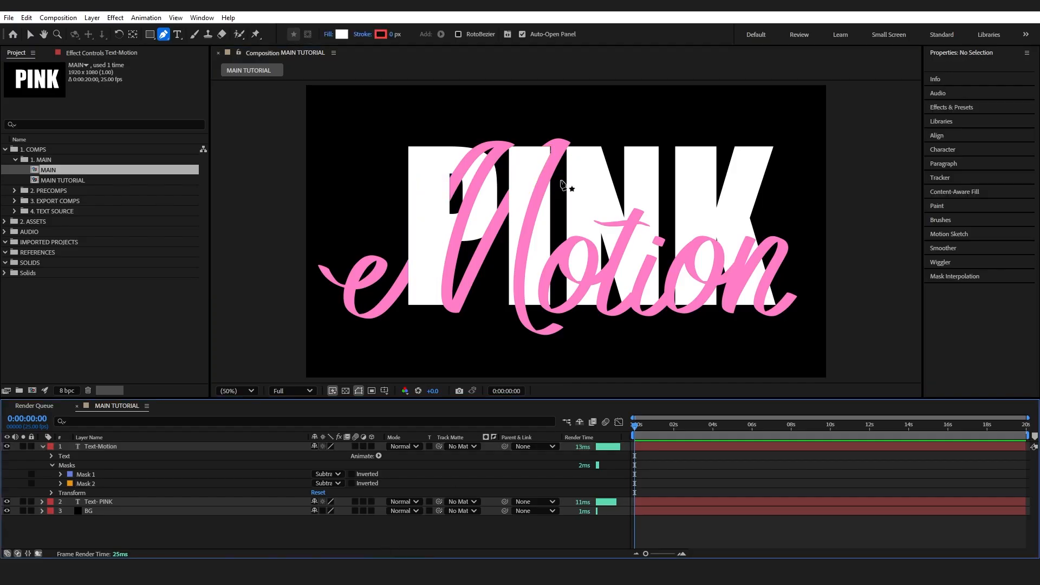
pyautogui.moveTo(783, 309)
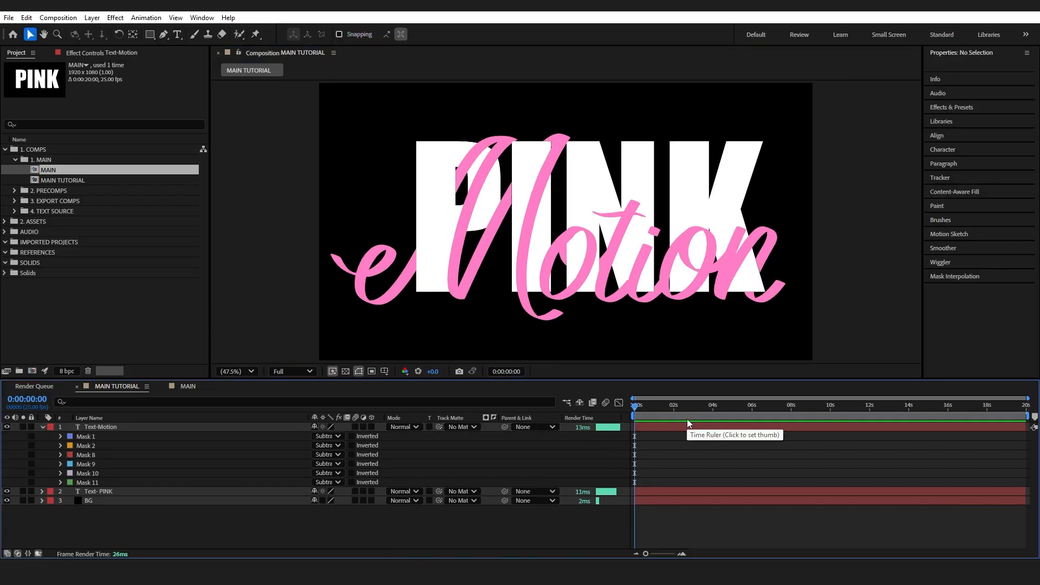
# Collapse the Text-Motion layer's properties in the timeline after the six Subtract masks
pyautogui.click(43, 427)
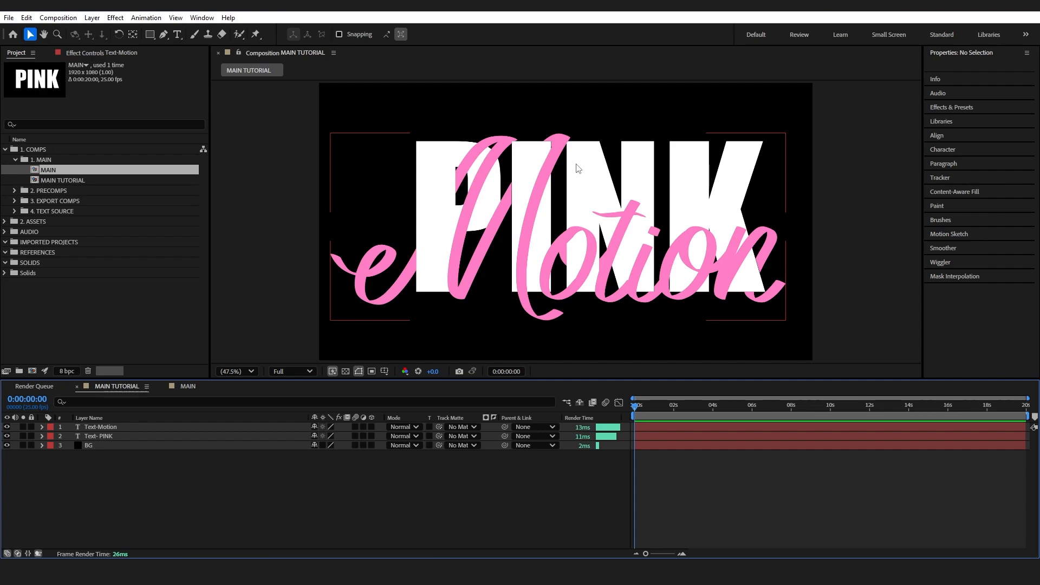
pyautogui.moveTo(565, 234)
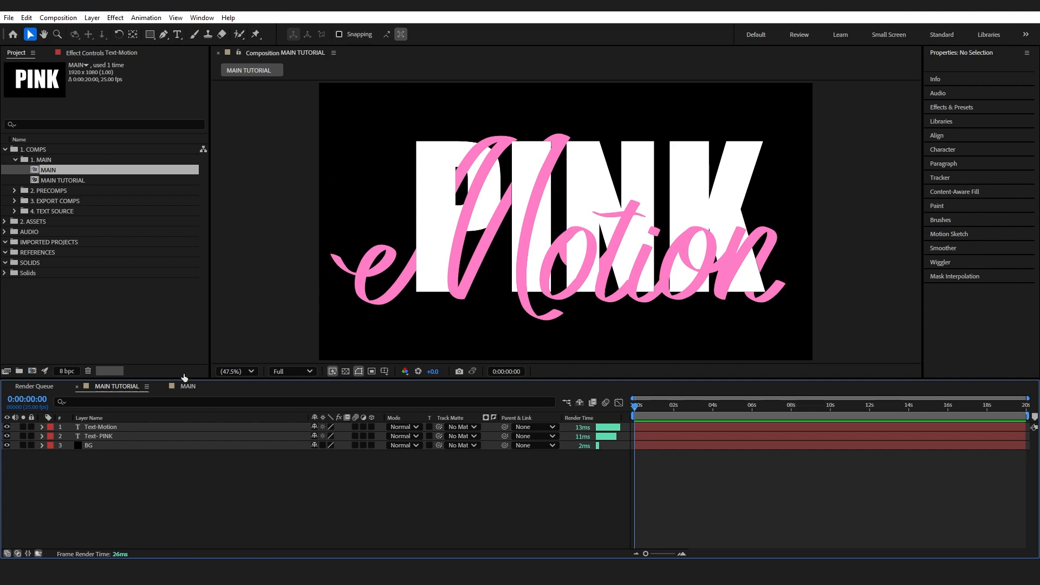
# Duplicate Text-Motion into an unmasked Text-Motion 2 and hide the original masked layer
pyautogui.click(101, 427)
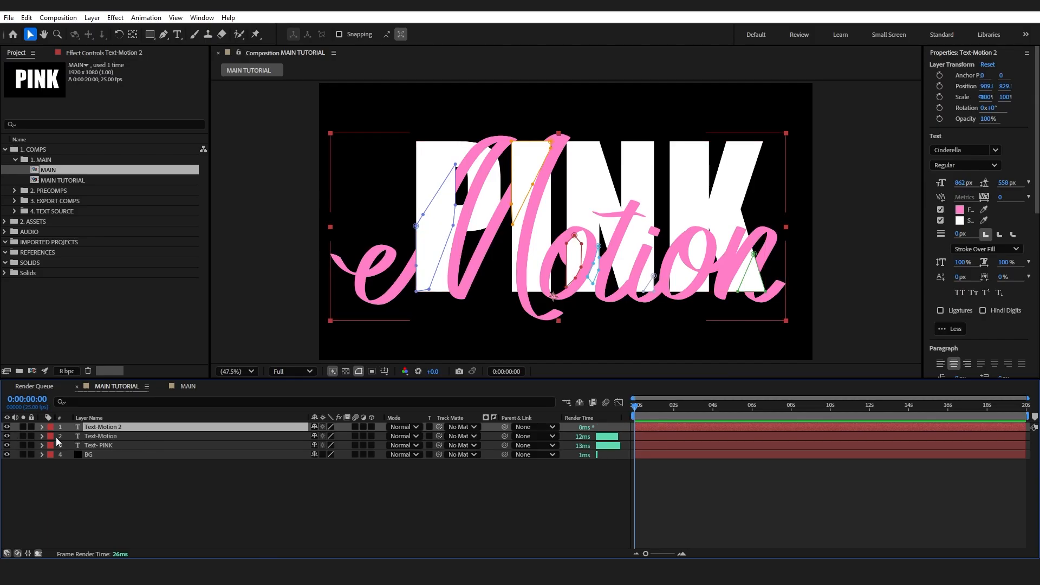
pyautogui.click(100, 436)
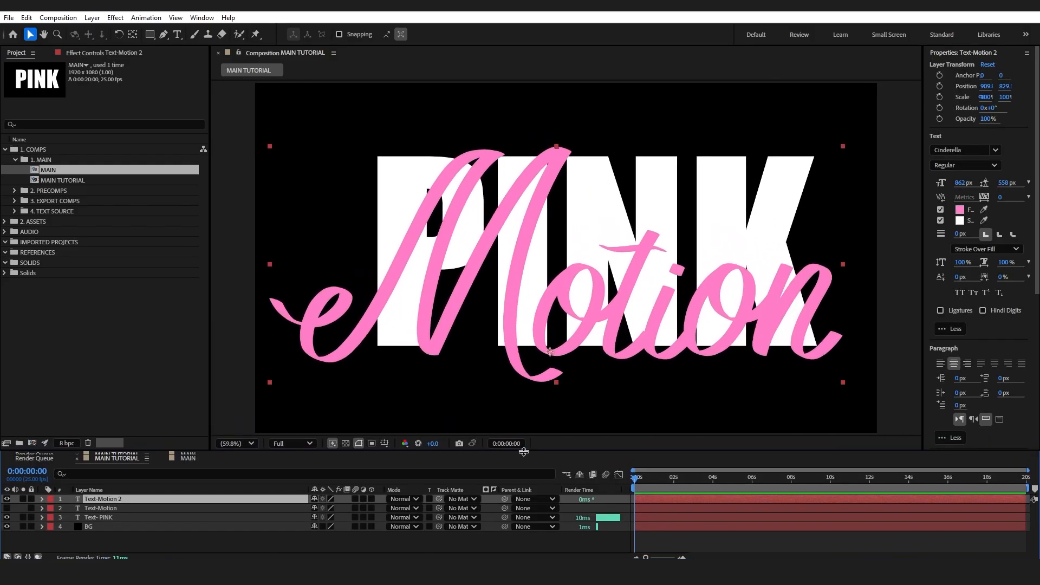
# Choose the Pen tool to trace open mask paths along the script on Text-Motion 2
pyautogui.click(162, 34)
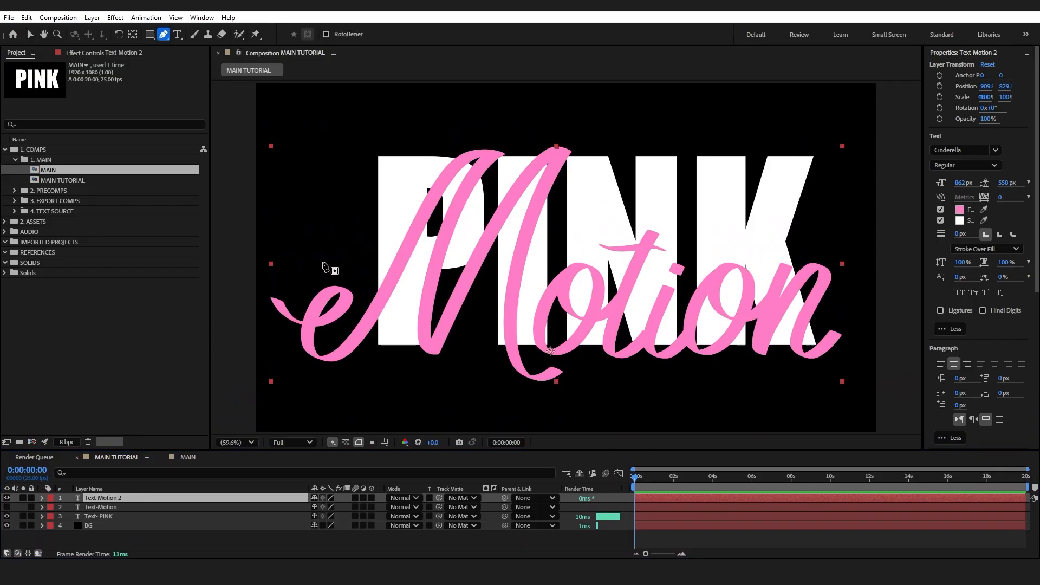
pyautogui.moveTo(350, 309)
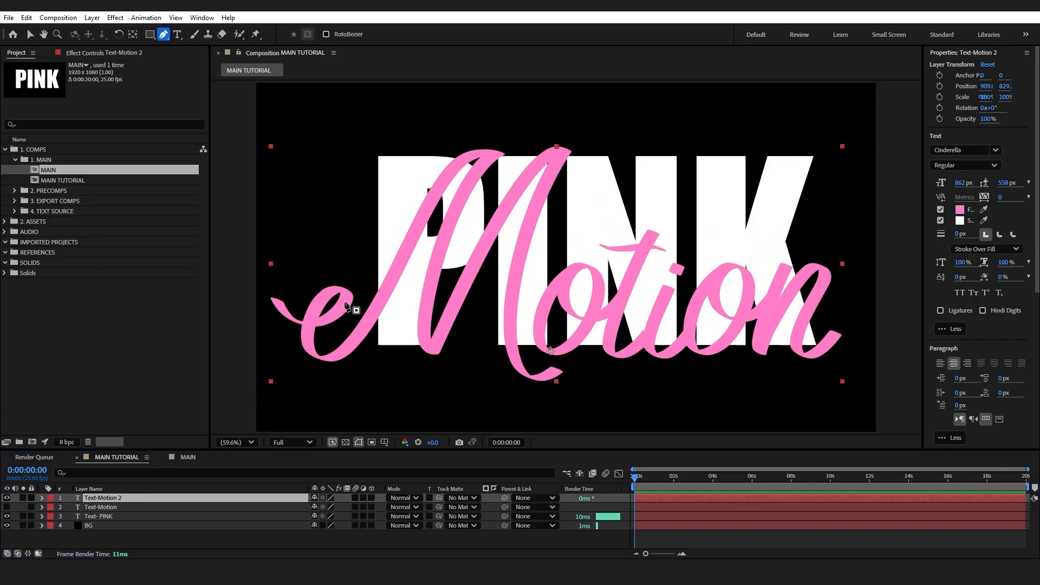
pyautogui.moveTo(432, 209)
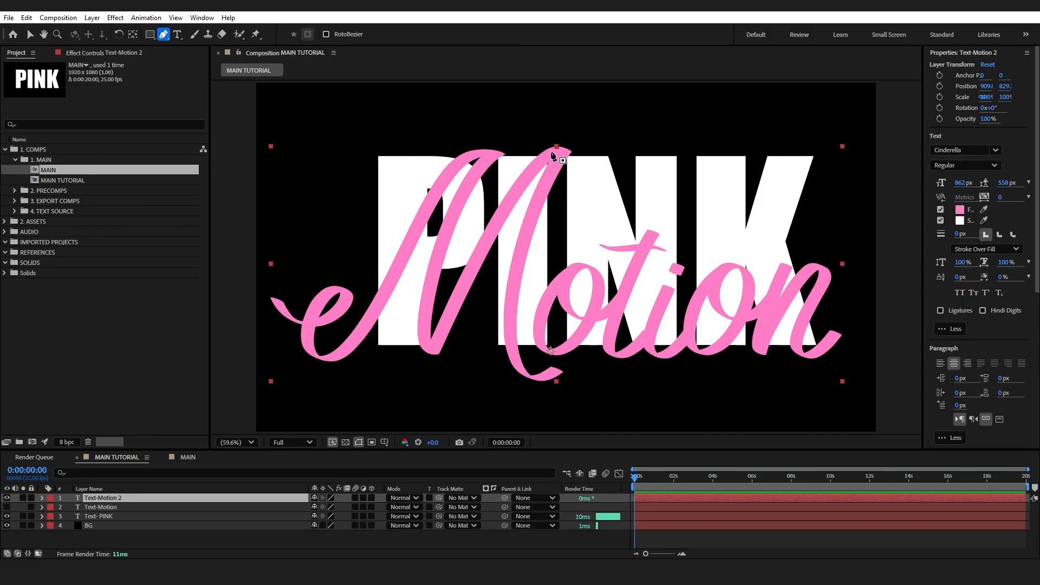
pyautogui.moveTo(544, 344)
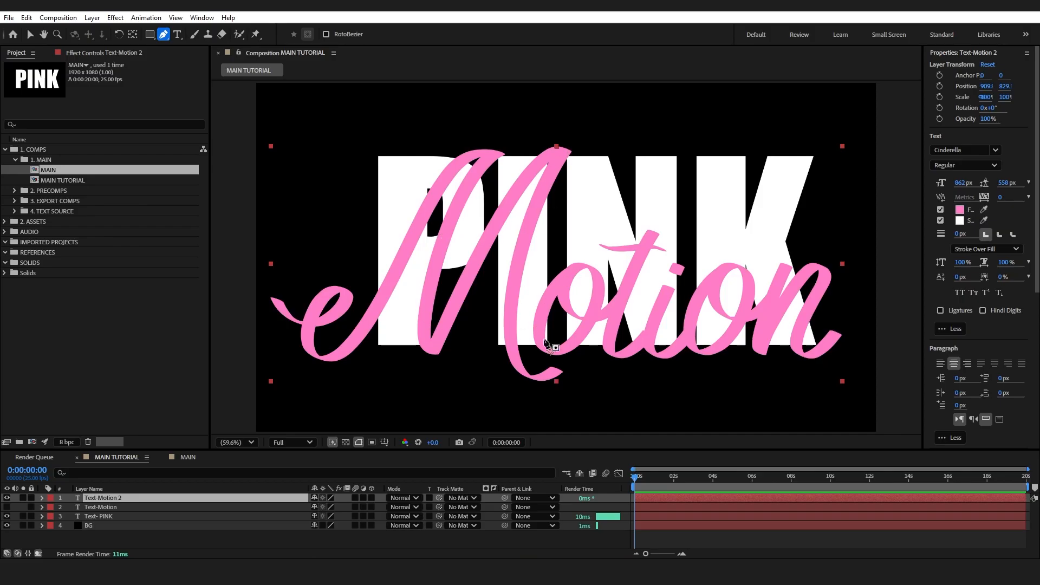
pyautogui.moveTo(660, 354)
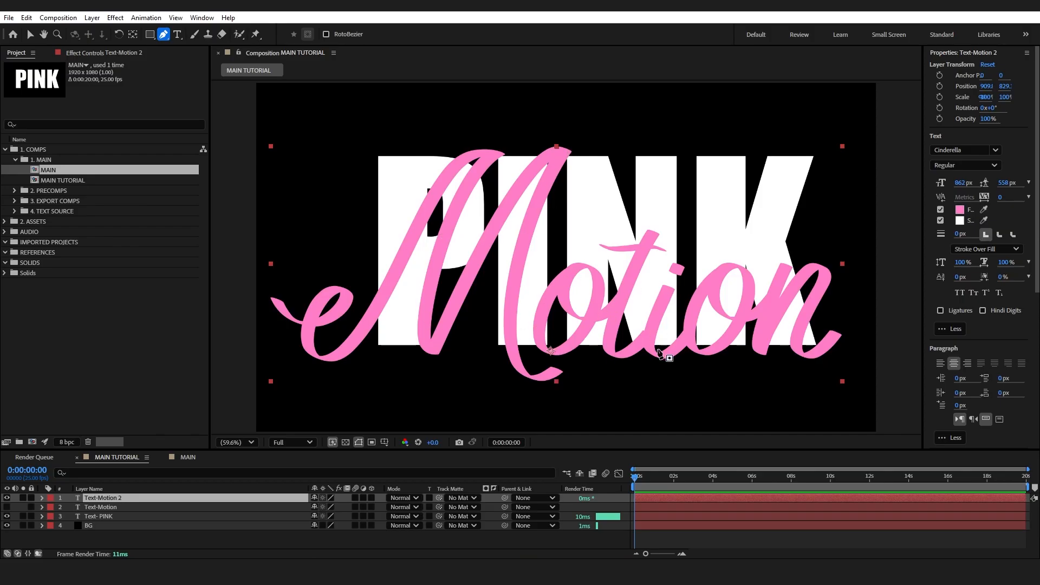
pyautogui.moveTo(734, 271)
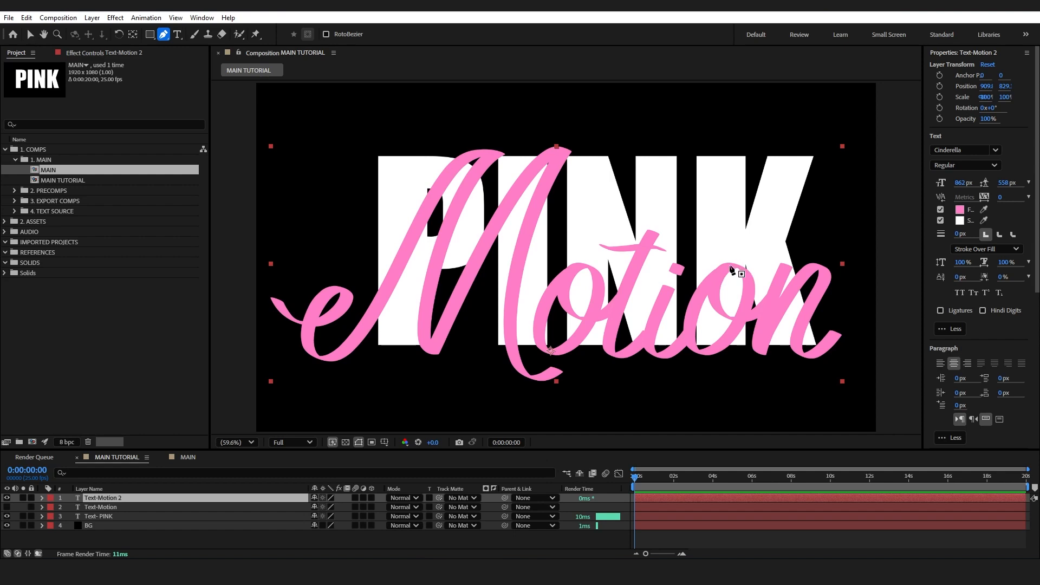
pyautogui.moveTo(760, 343)
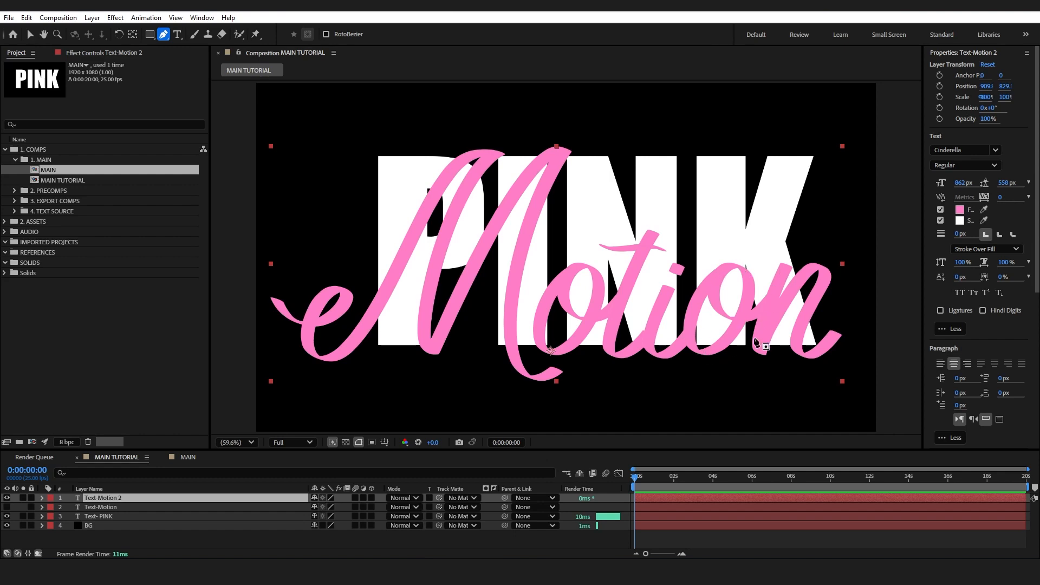
pyautogui.moveTo(220, 426)
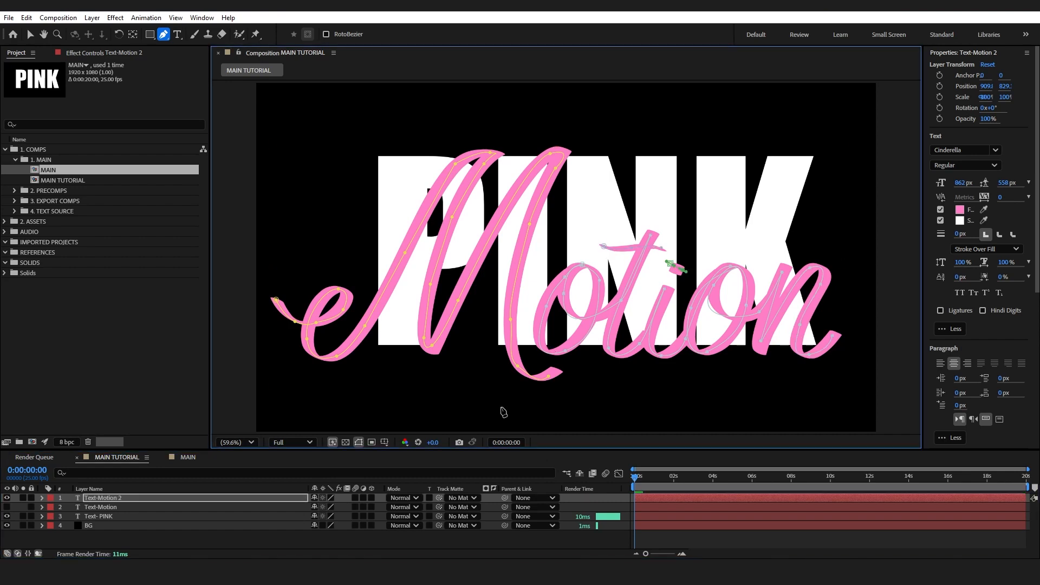
# Add mask points following the starting tail of the e in Motion
pyautogui.click(319, 296)
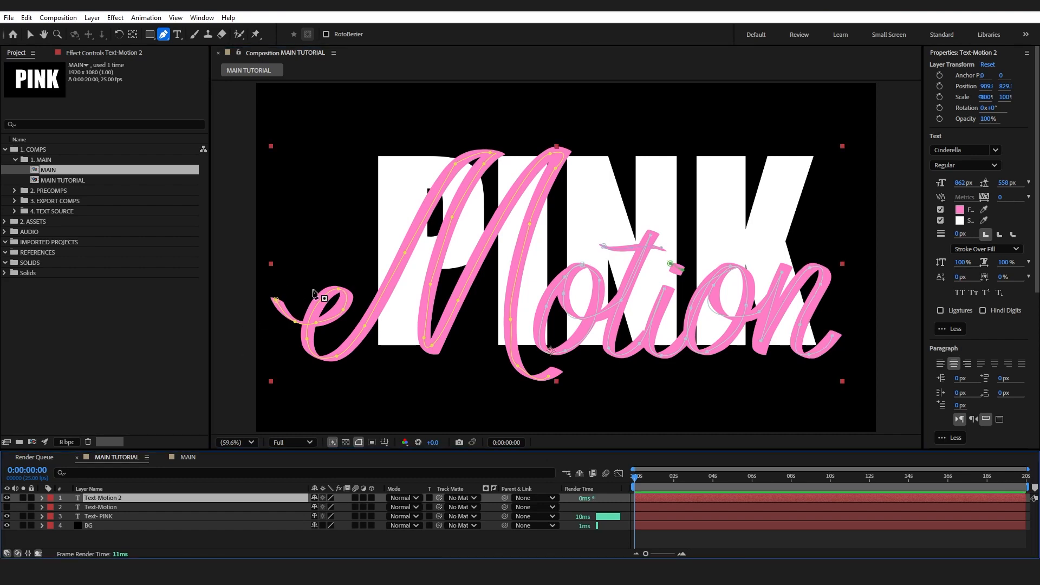
pyautogui.click(30, 34)
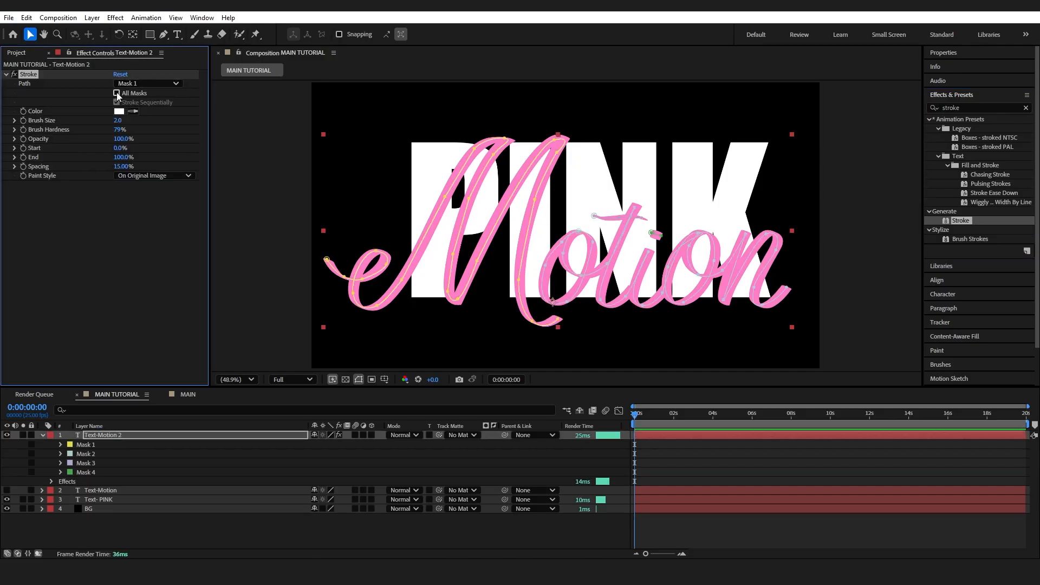
# Set the Stroke to trace all masks sequentially, reveal the original script, and thicken Brush Size to 43.9
pyautogui.click(117, 93)
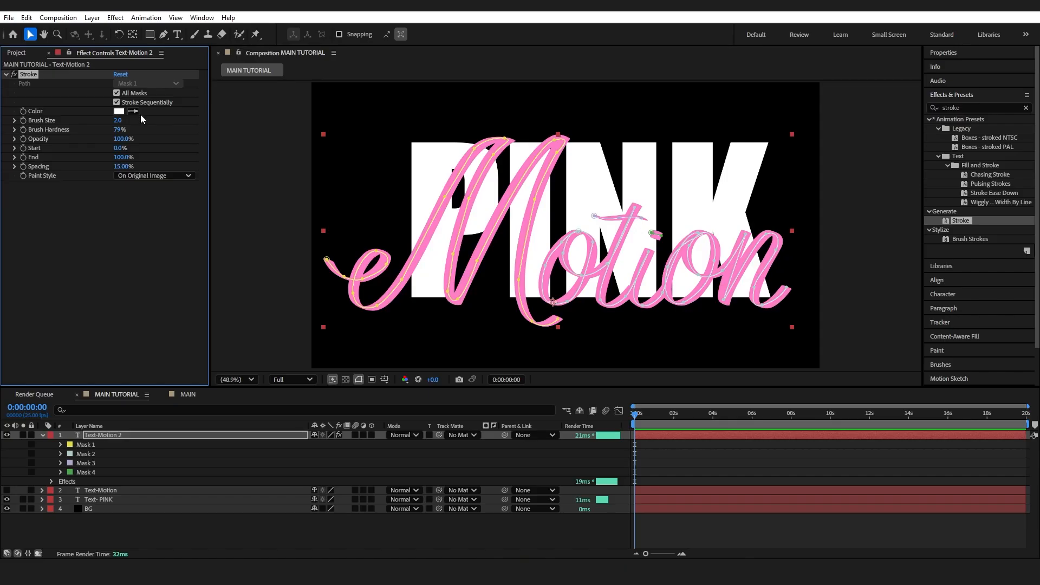
pyautogui.moveTo(352, 278)
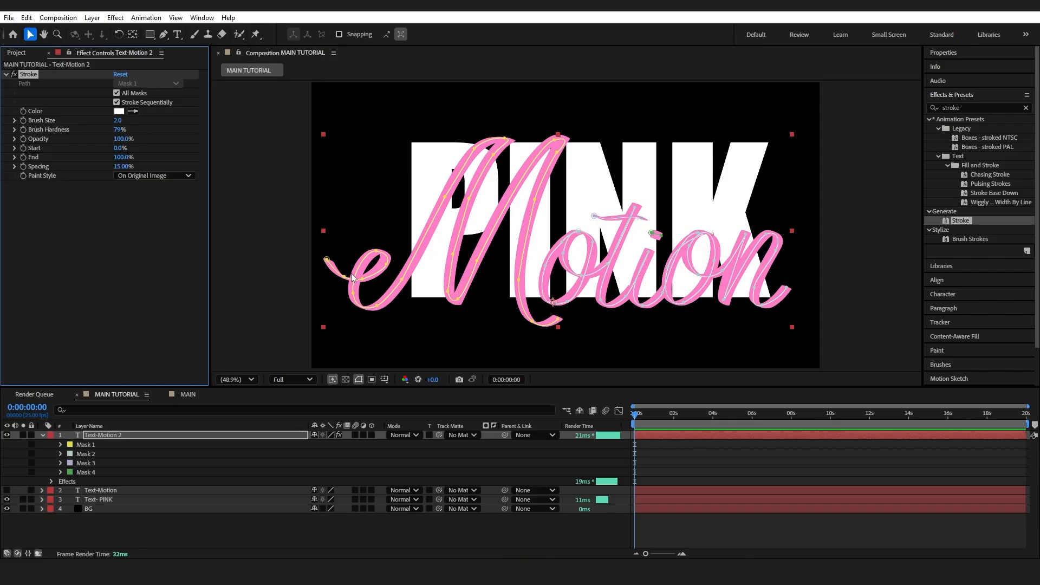
pyautogui.moveTo(493, 266)
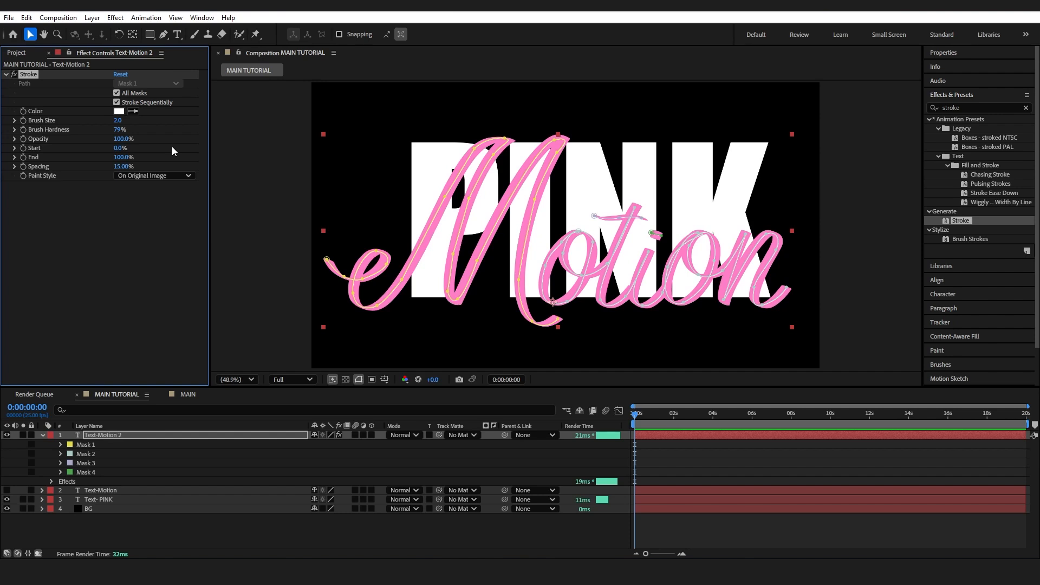
pyautogui.moveTo(120, 120); pyautogui.dragTo(172, 120)
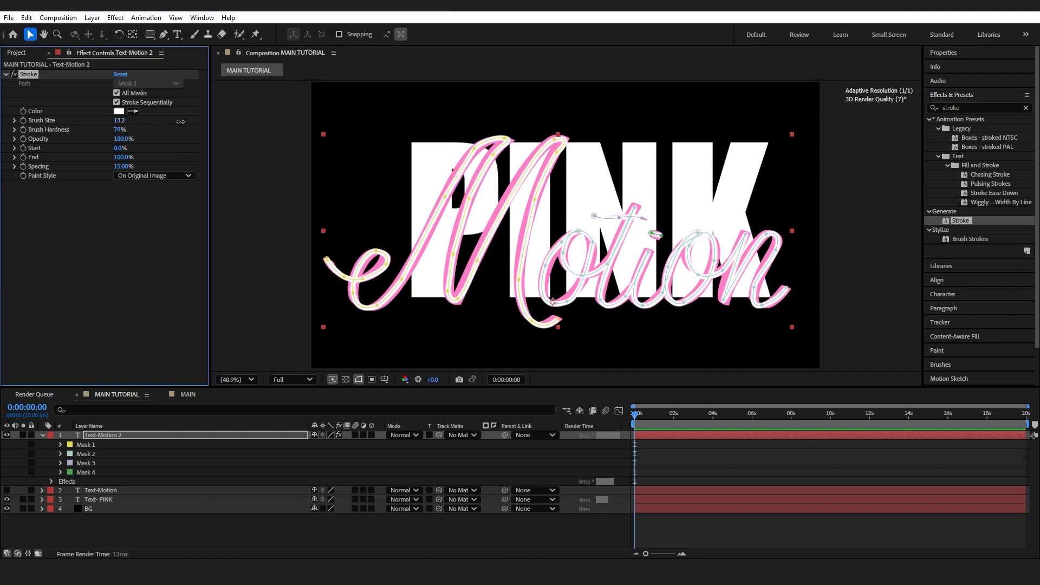
pyautogui.moveTo(120, 120); pyautogui.dragTo(132, 120)
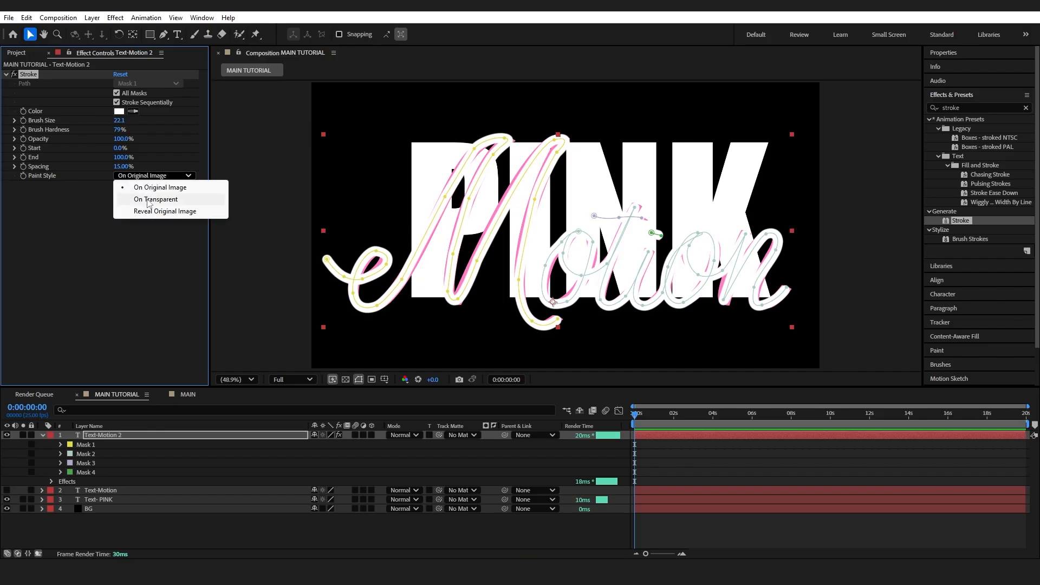
pyautogui.click(164, 211)
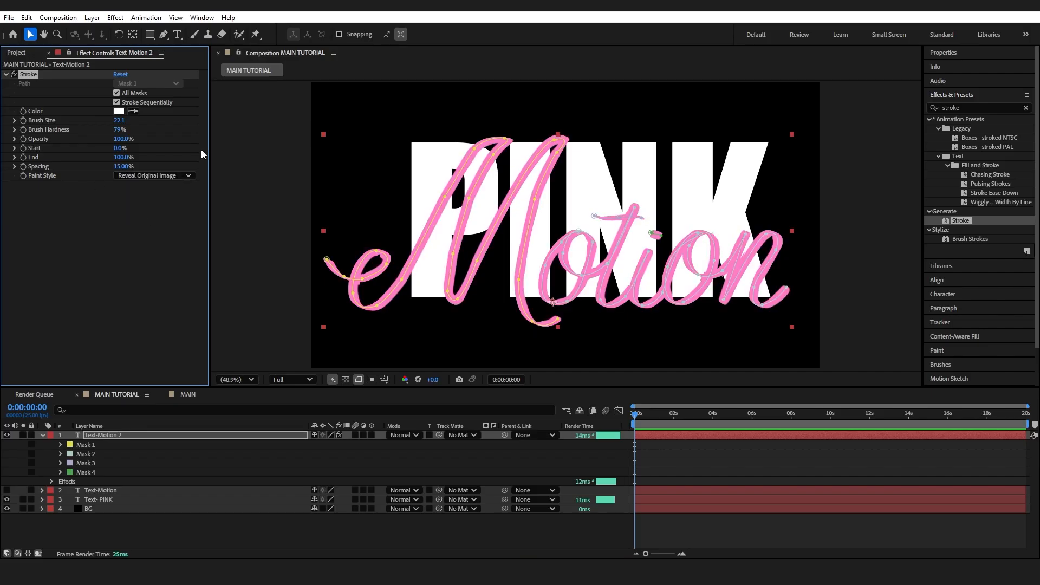
pyautogui.moveTo(412, 262)
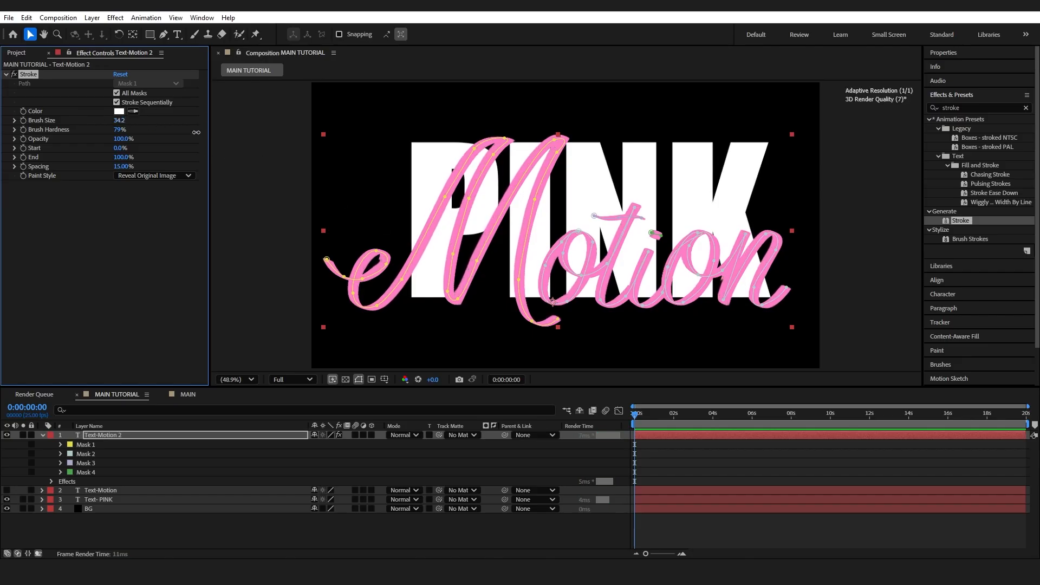
pyautogui.moveTo(120, 120); pyautogui.dragTo(140, 121)
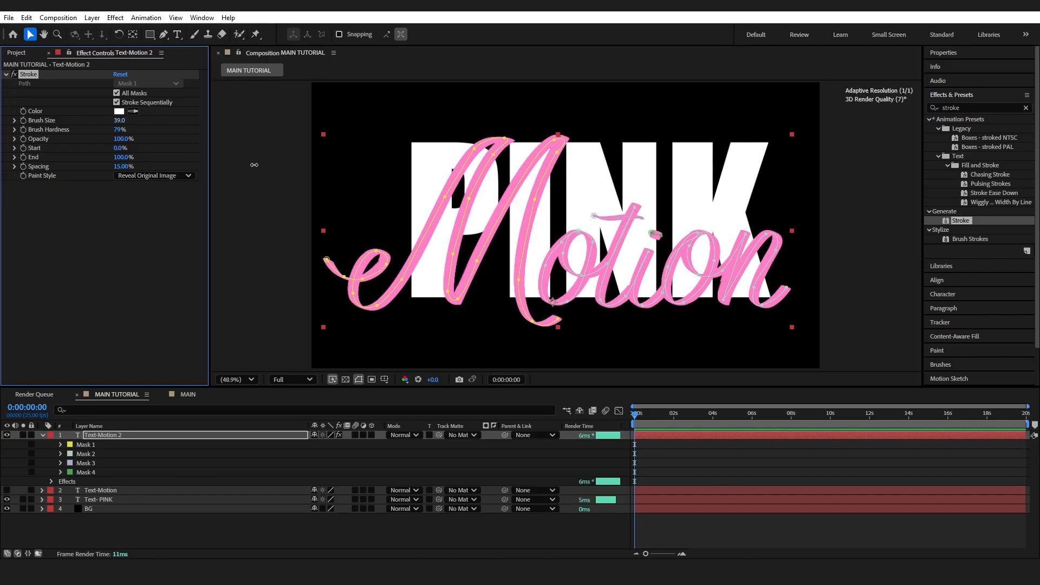
pyautogui.moveTo(119, 120); pyautogui.dragTo(132, 120)
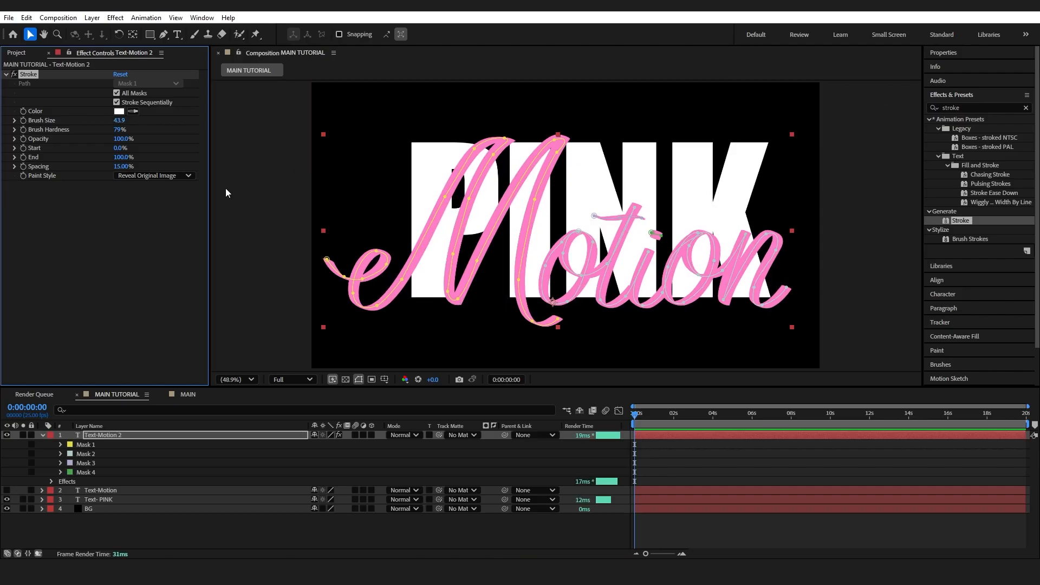
pyautogui.moveTo(352, 307)
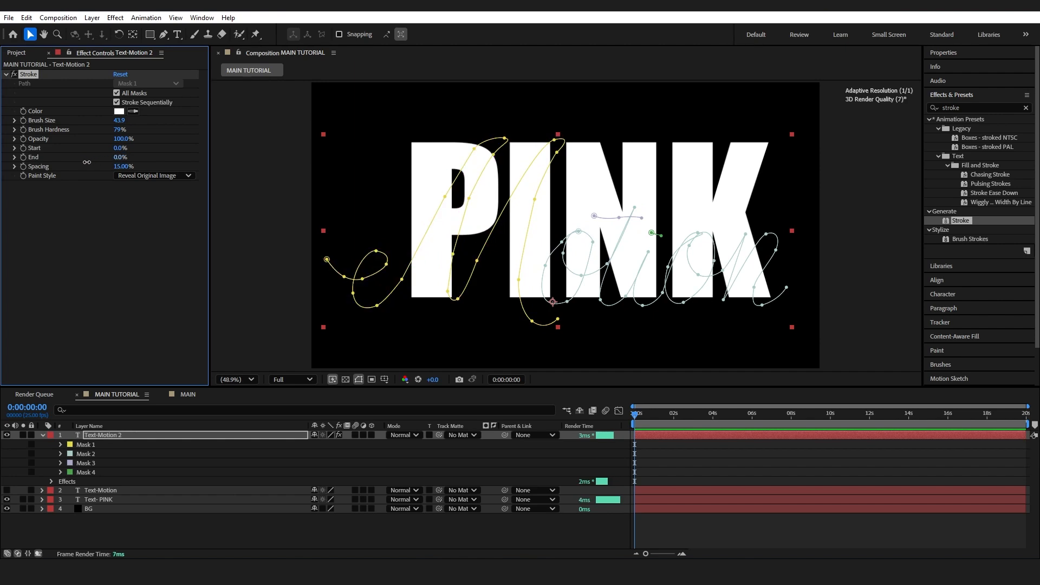
# Keyframe the Stroke's End from 0% to 100% over about two seconds and scrub to preview the write-on
pyautogui.click(675, 414)
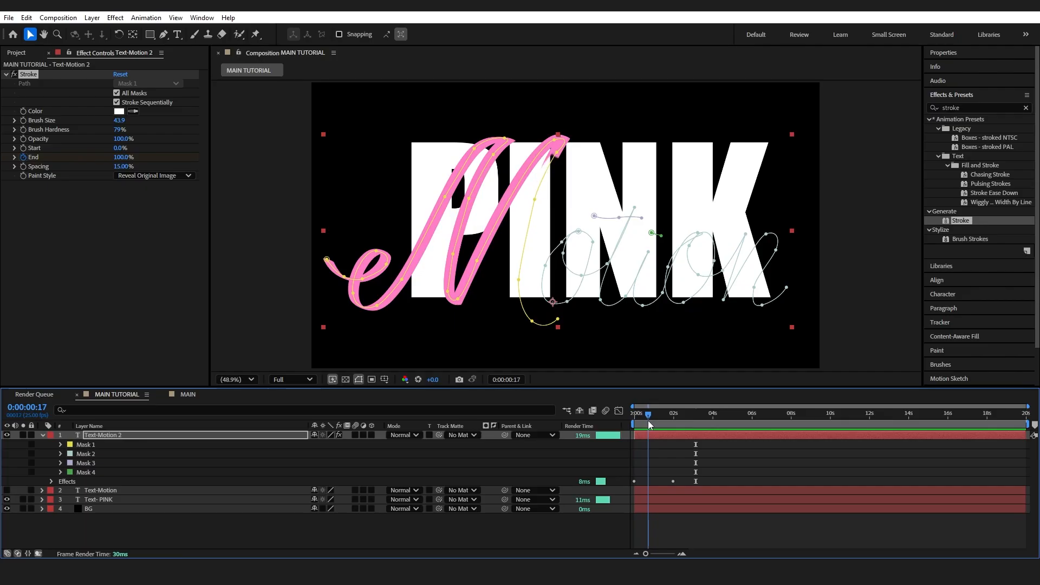
pyautogui.click(651, 413)
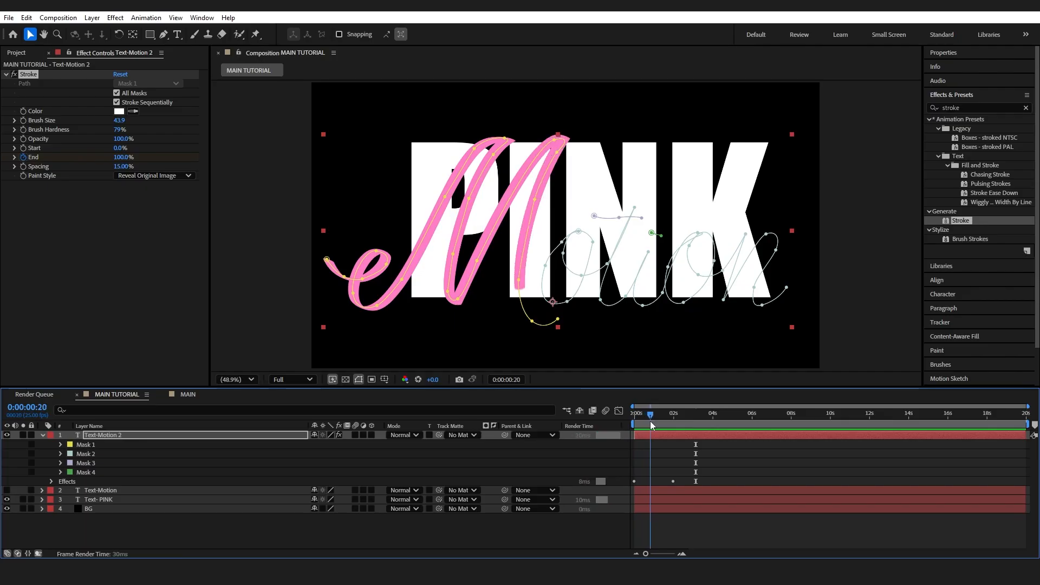
pyautogui.click(654, 413)
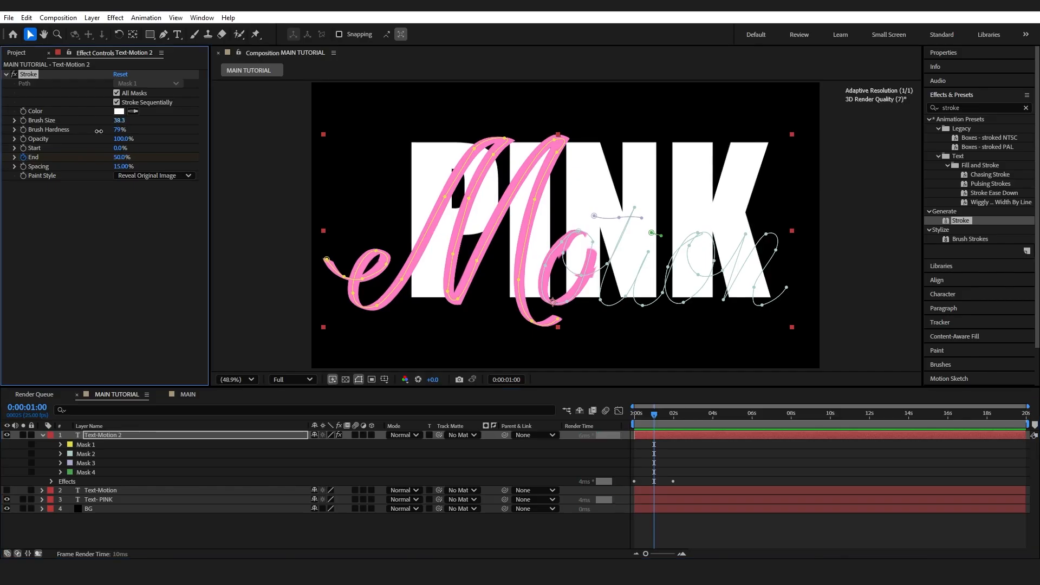
pyautogui.moveTo(120, 121); pyautogui.dragTo(106, 121)
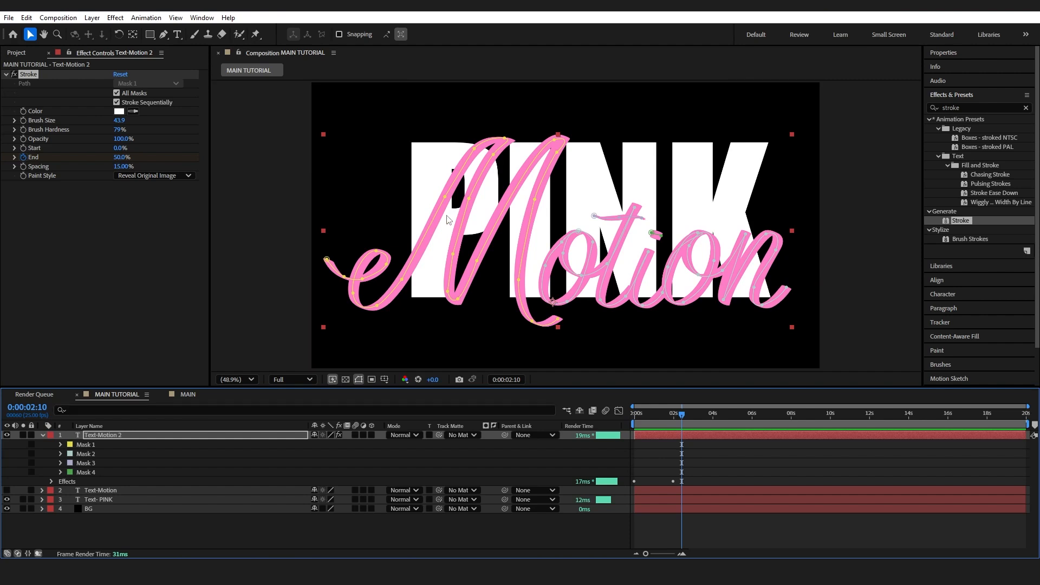
pyautogui.moveTo(401, 213)
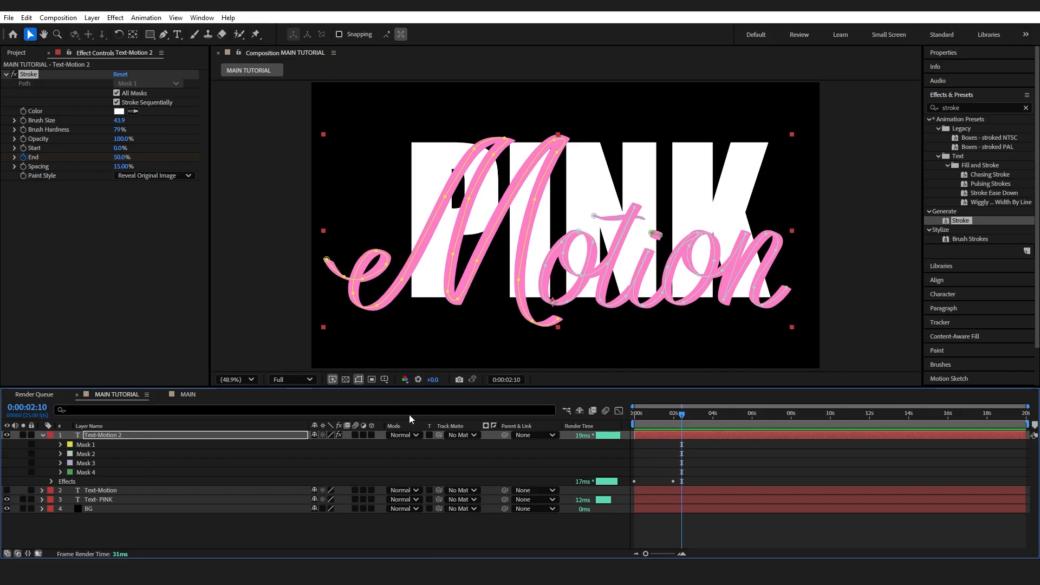
# Set Text-Motion 2's track matte to 2. Text-Motion and play back to check the result
pyautogui.click(462, 436)
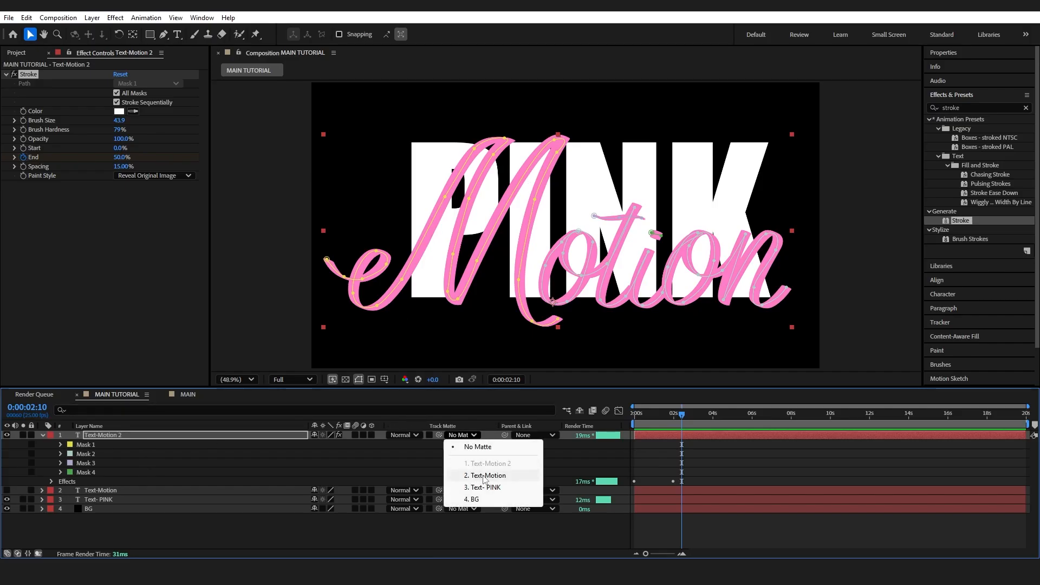
pyautogui.click(485, 475)
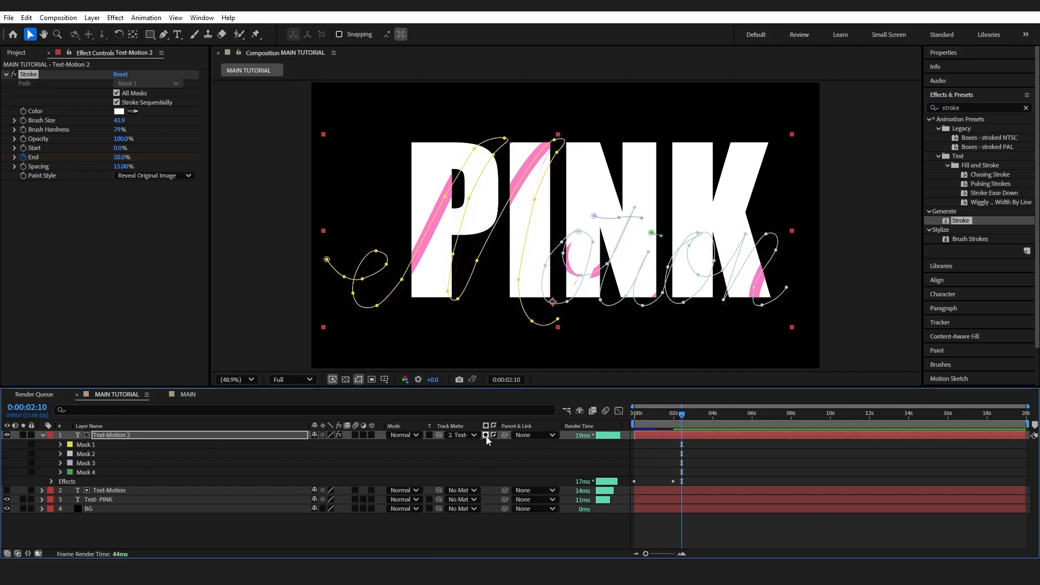
pyautogui.click(485, 435)
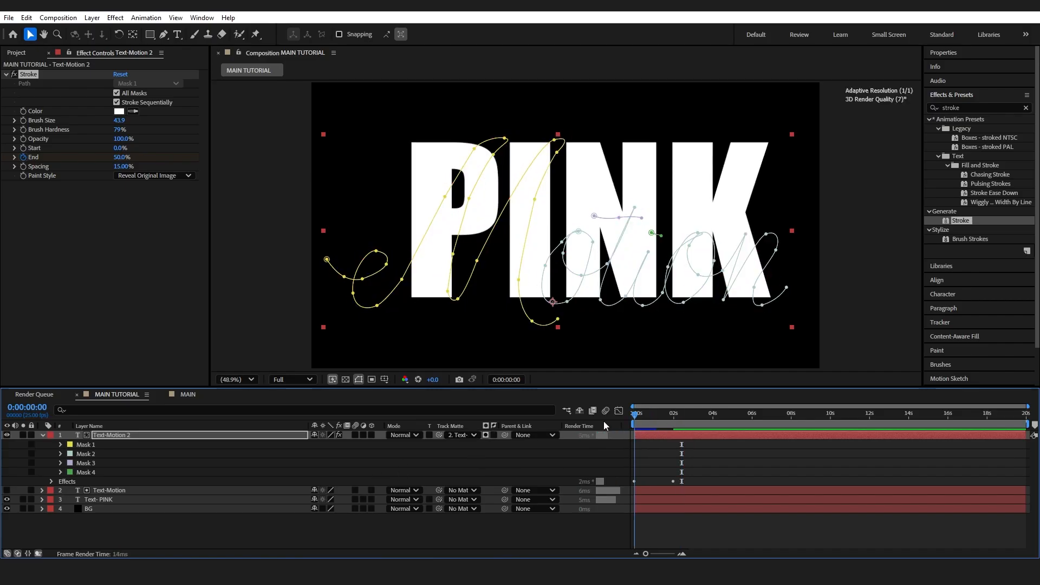
pyautogui.click(634, 424)
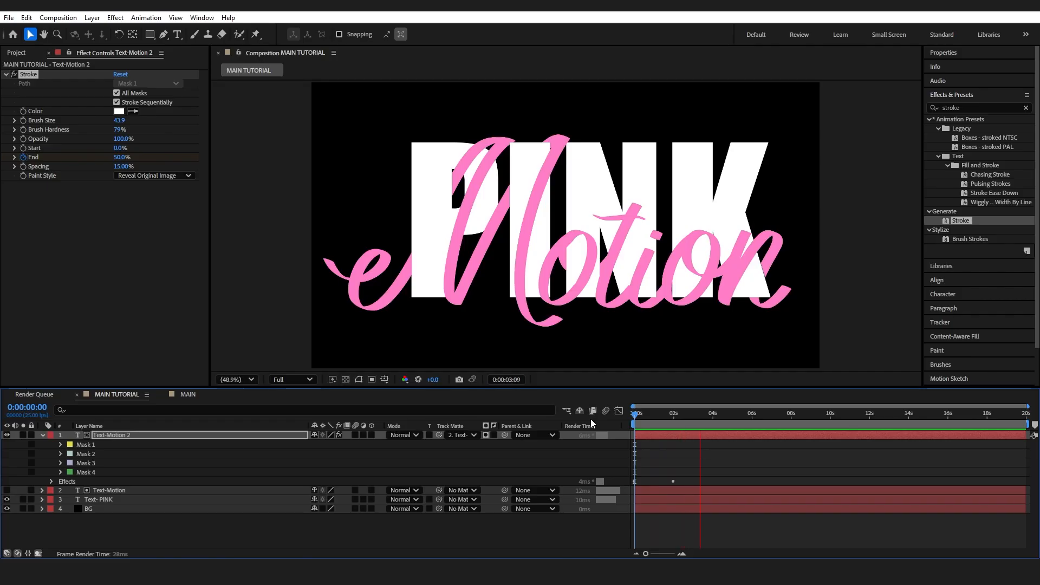
pyautogui.click(653, 412)
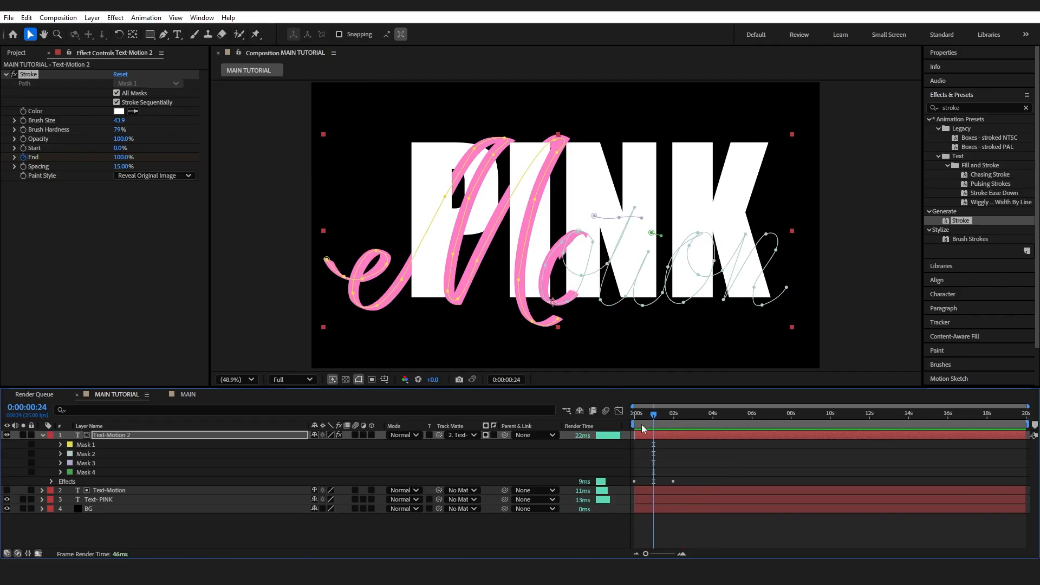
# Zoom to 100%, draw Mask 12 around the o crossing on Text-Motion and set it to inverted Subtract
pyautogui.click(110, 490)
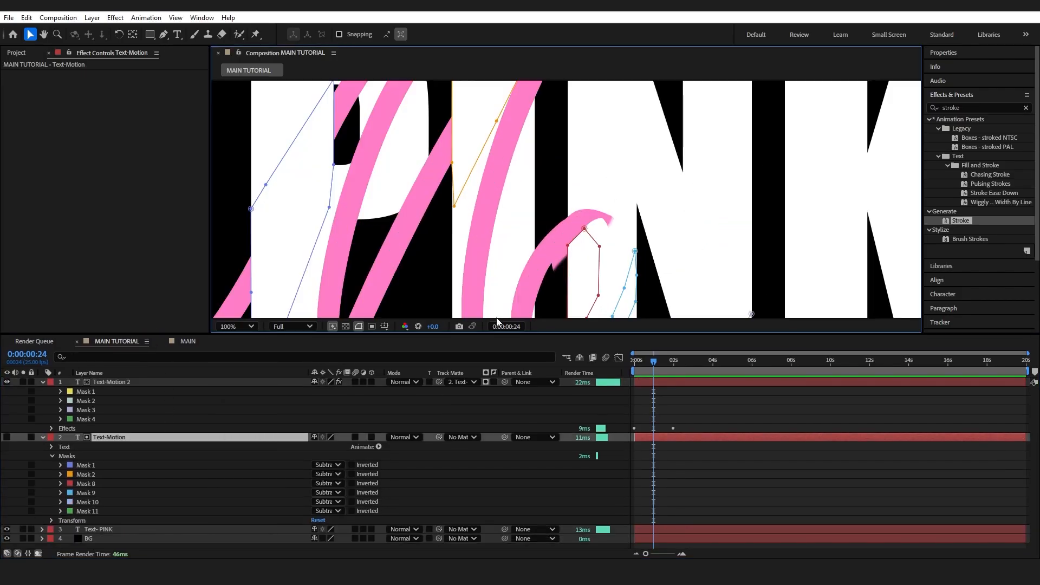
pyautogui.click(163, 34)
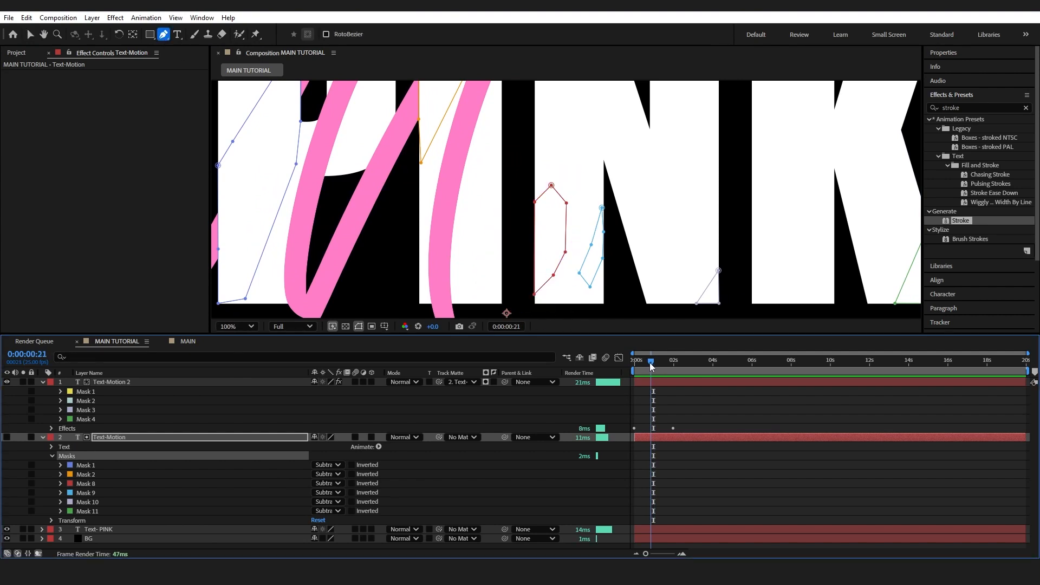
pyautogui.click(653, 359)
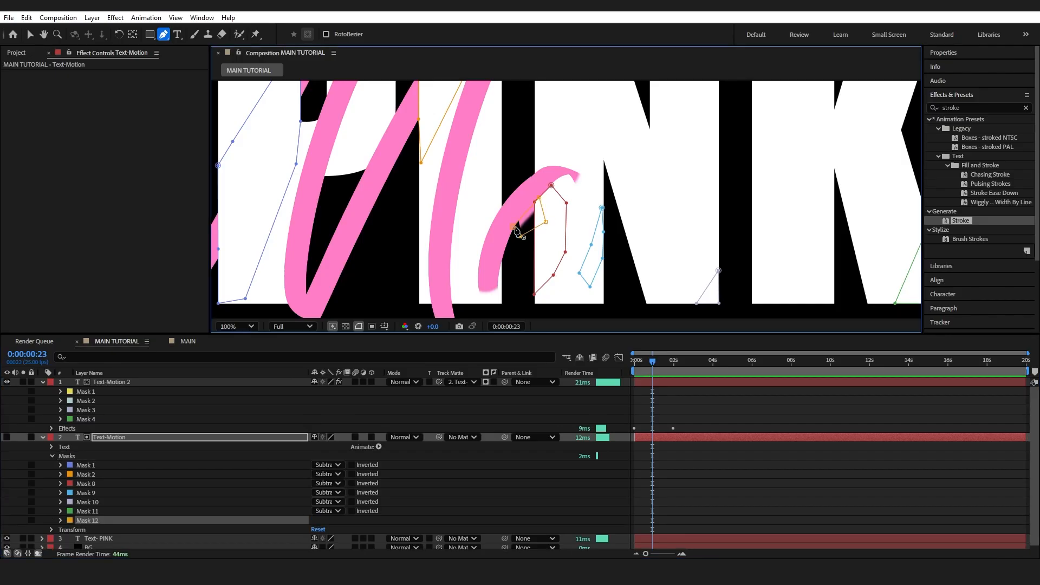
pyautogui.click(326, 520)
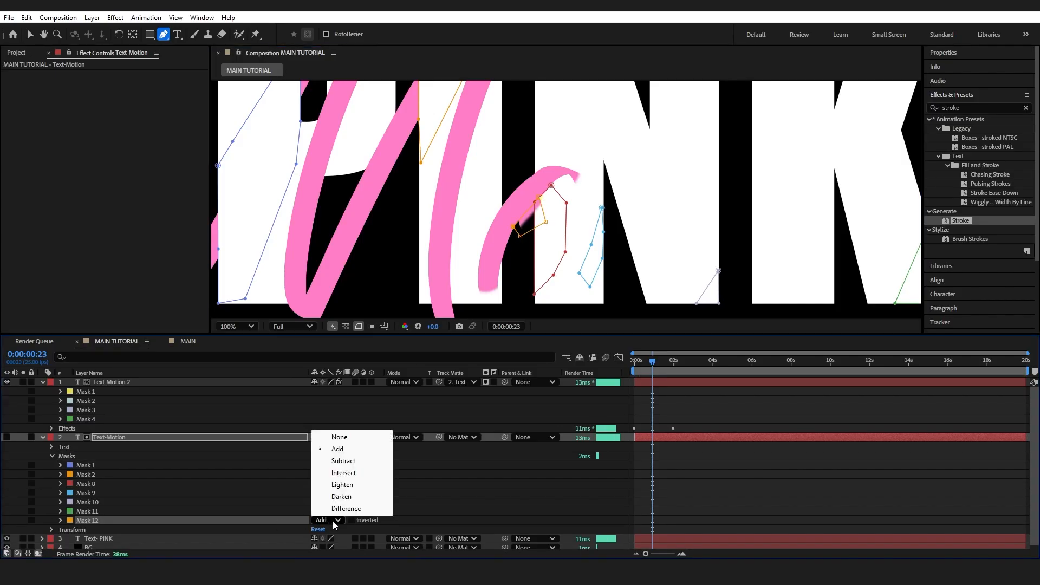
pyautogui.click(344, 462)
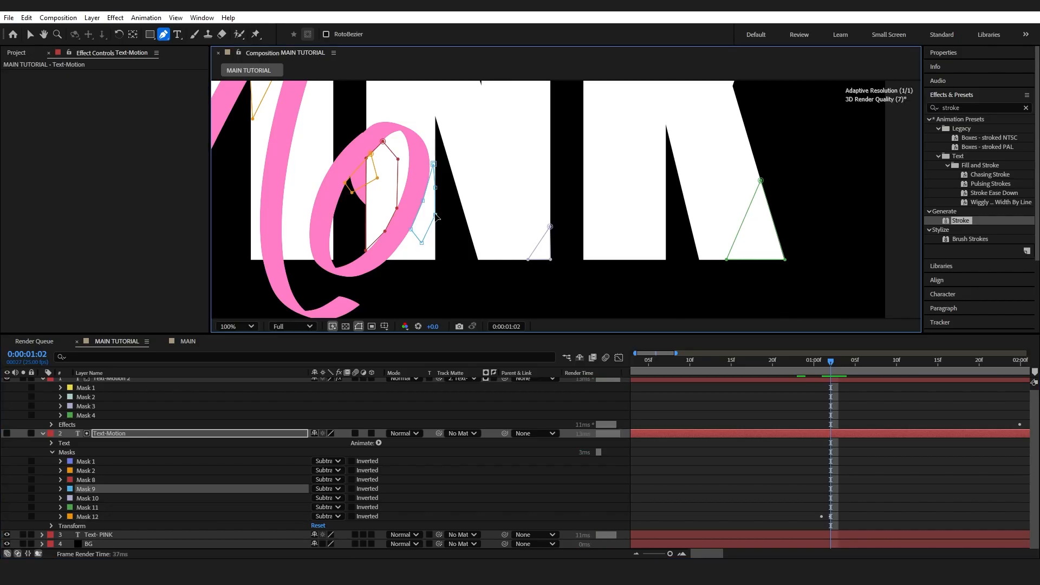
# Finish the subtract masks through Mask 23 and reveal their keyframed Mask Path and Opacity
pyautogui.click(838, 360)
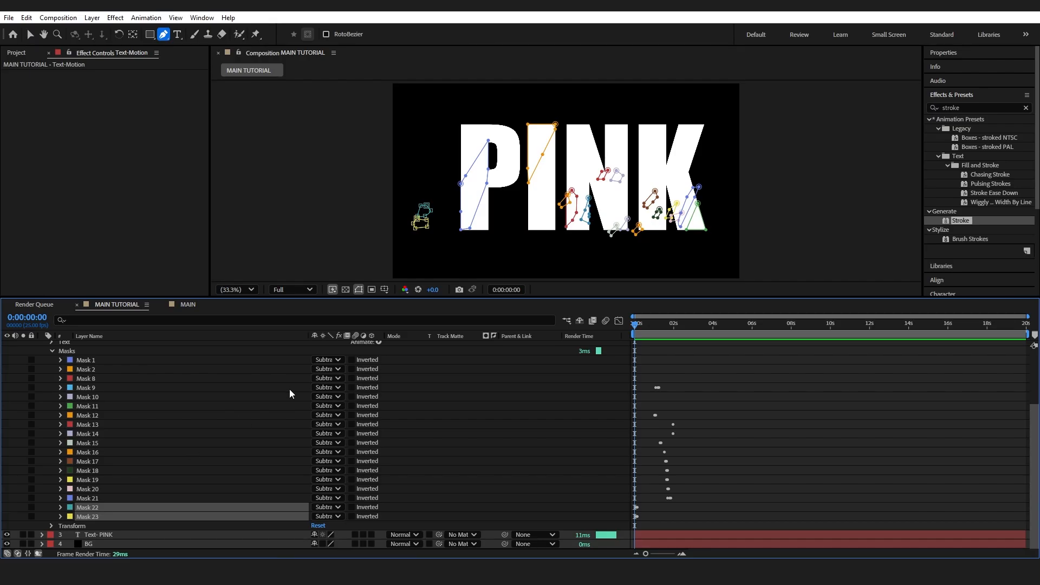
pyautogui.moveTo(569, 485)
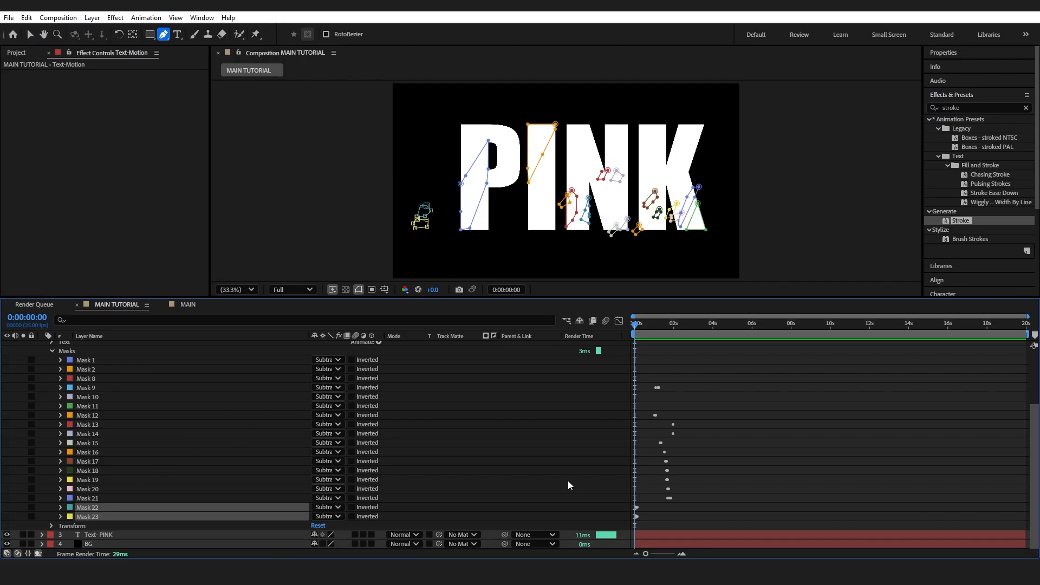
pyautogui.click(87, 388)
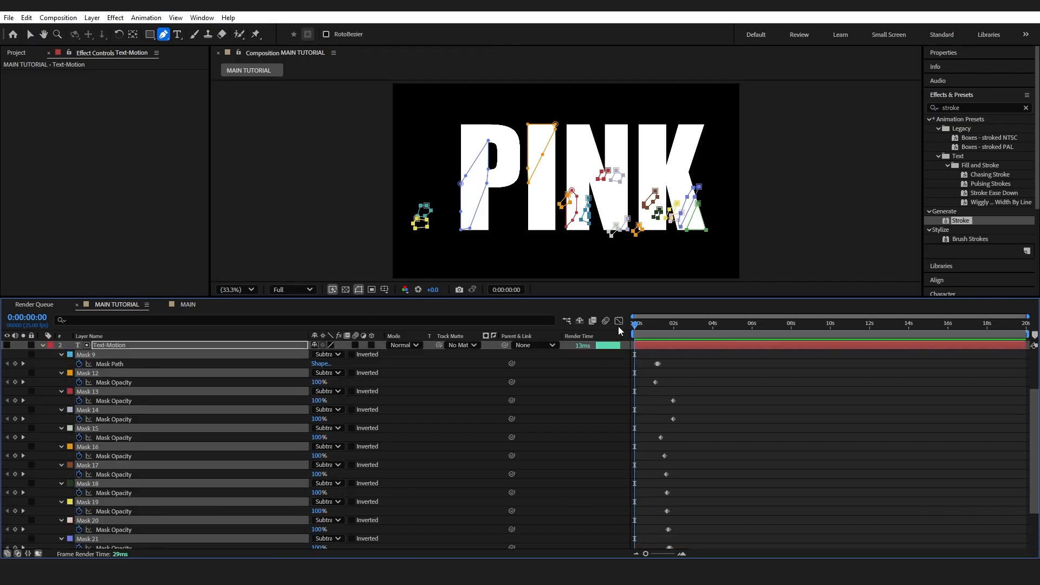
pyautogui.click(635, 322)
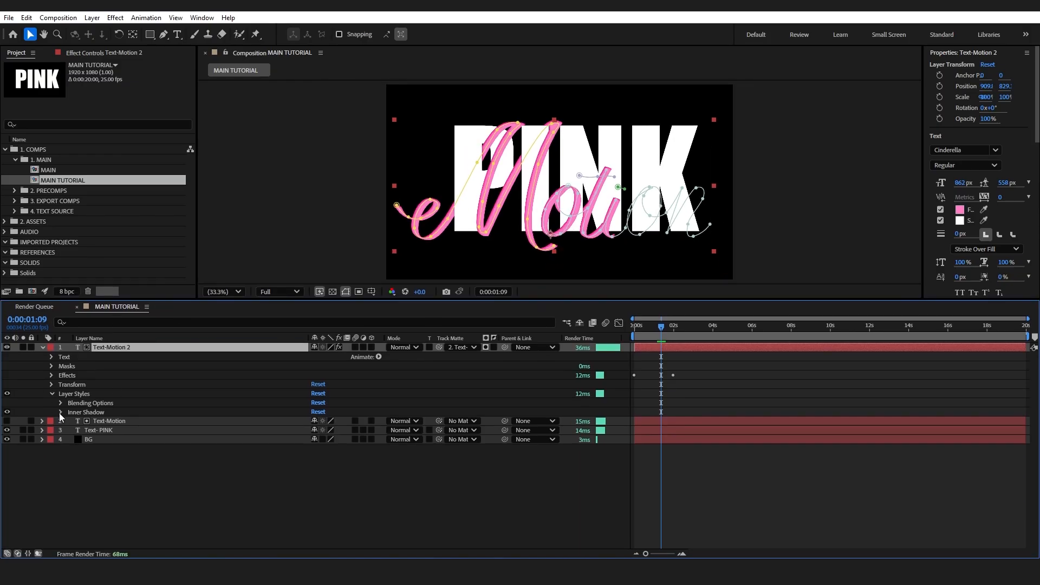
# Collapse Text-Motion 2's properties after adding its Inner Shadow layer style
pyautogui.click(60, 412)
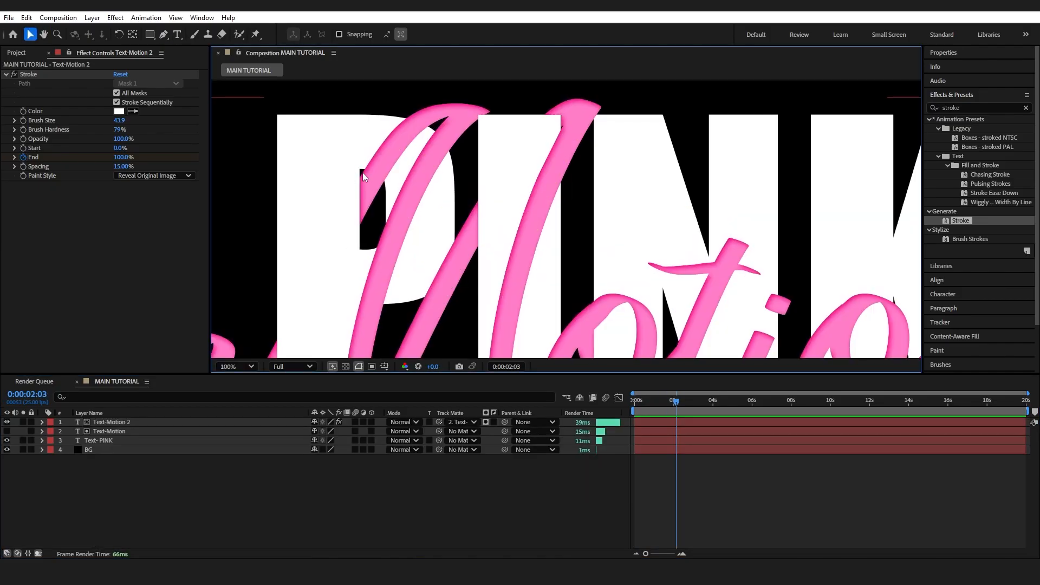
pyautogui.moveTo(566, 129)
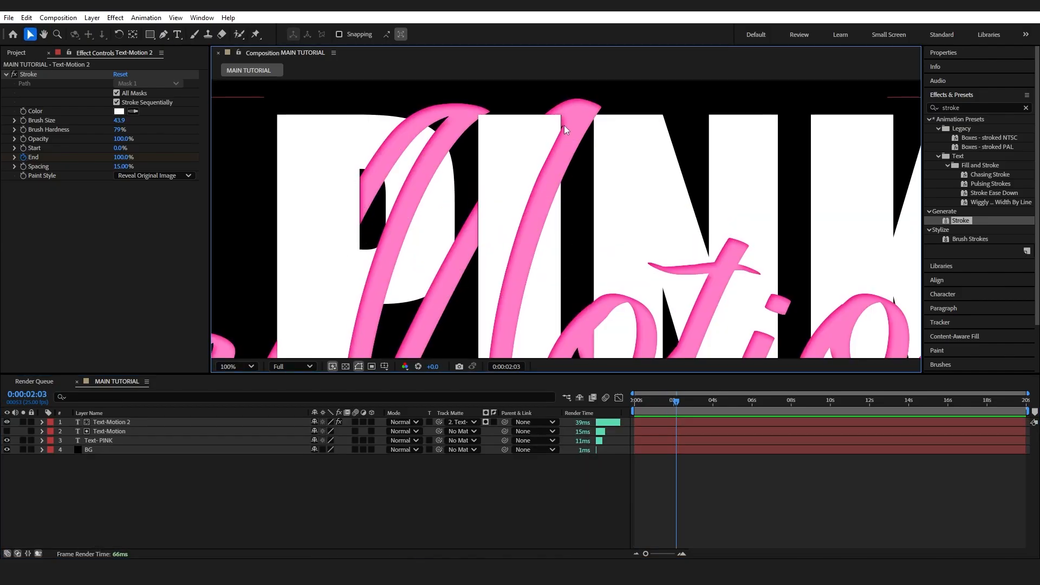